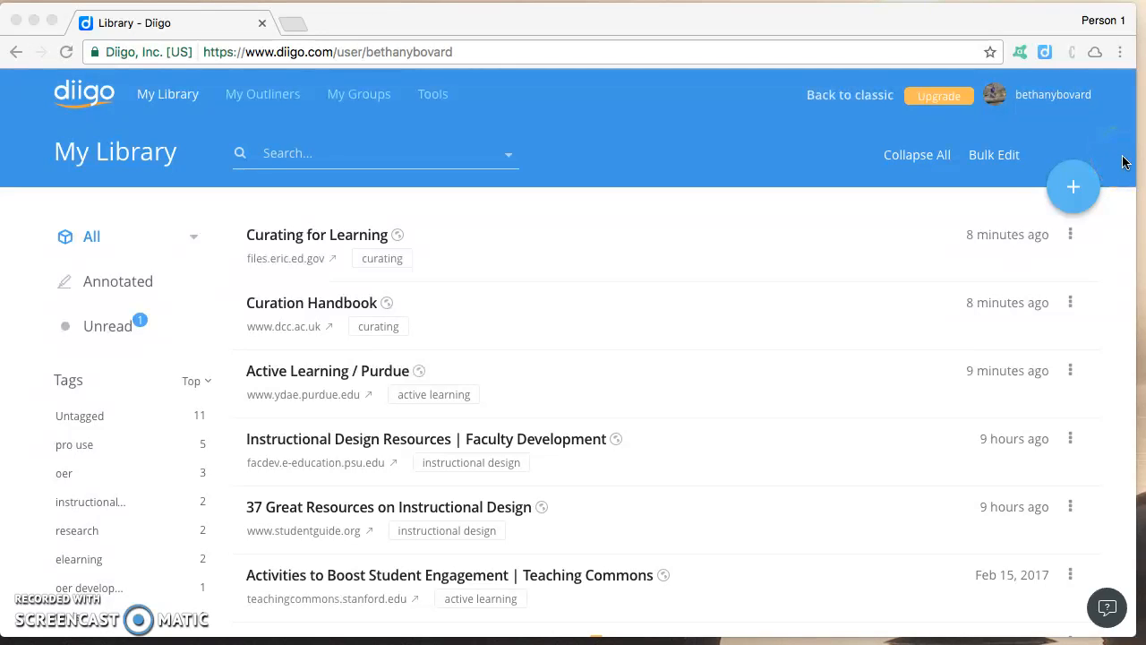
From My Outliners, create a new outliner titled 'Active Learning'
click(1053, 94)
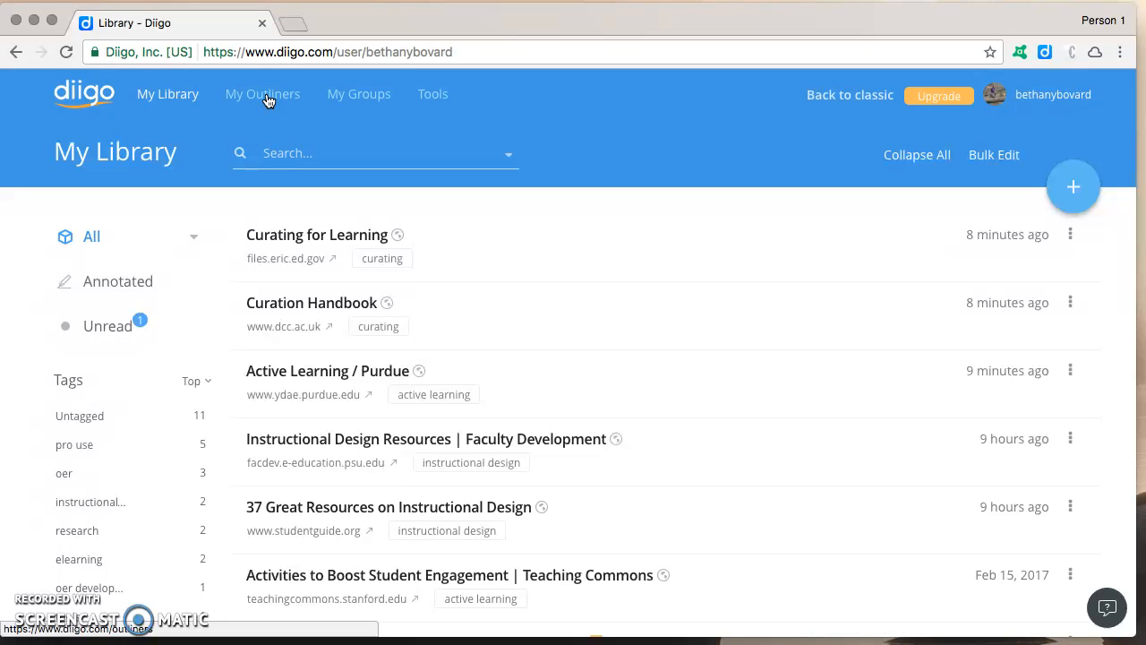
click(262, 93)
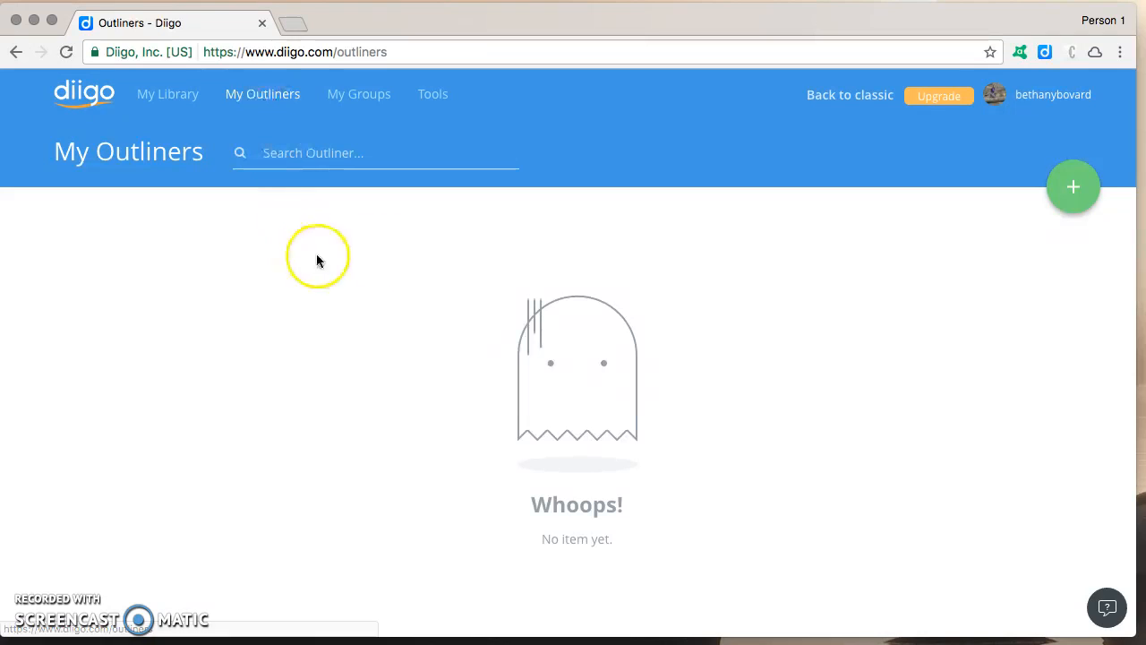
mouse_move(1074, 187)
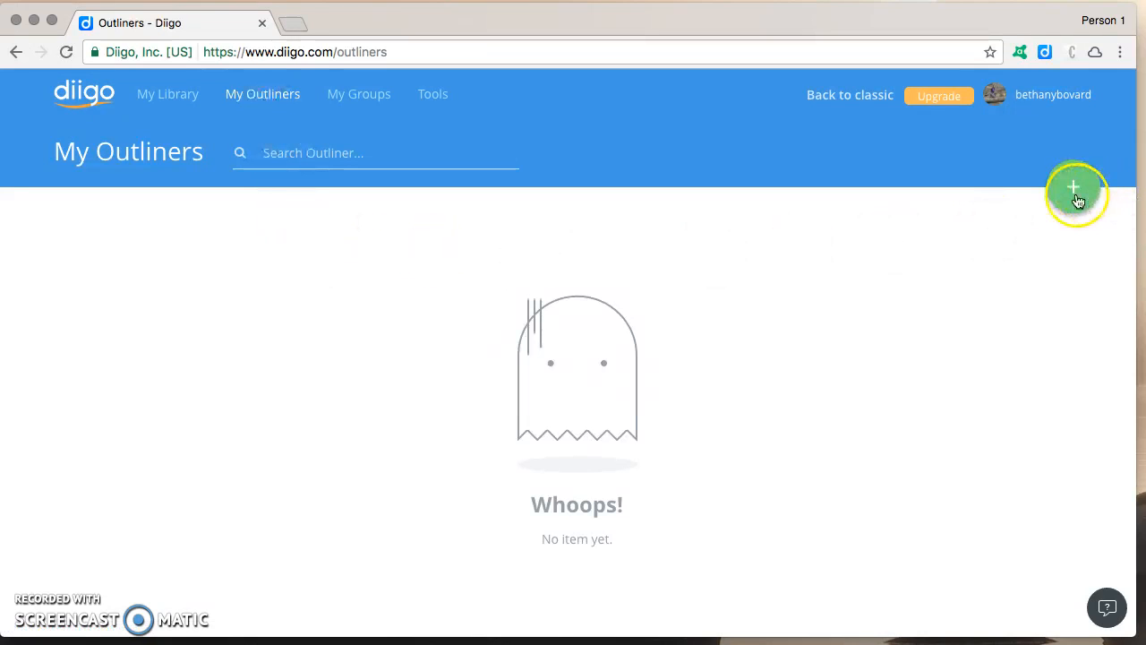
click(1073, 188)
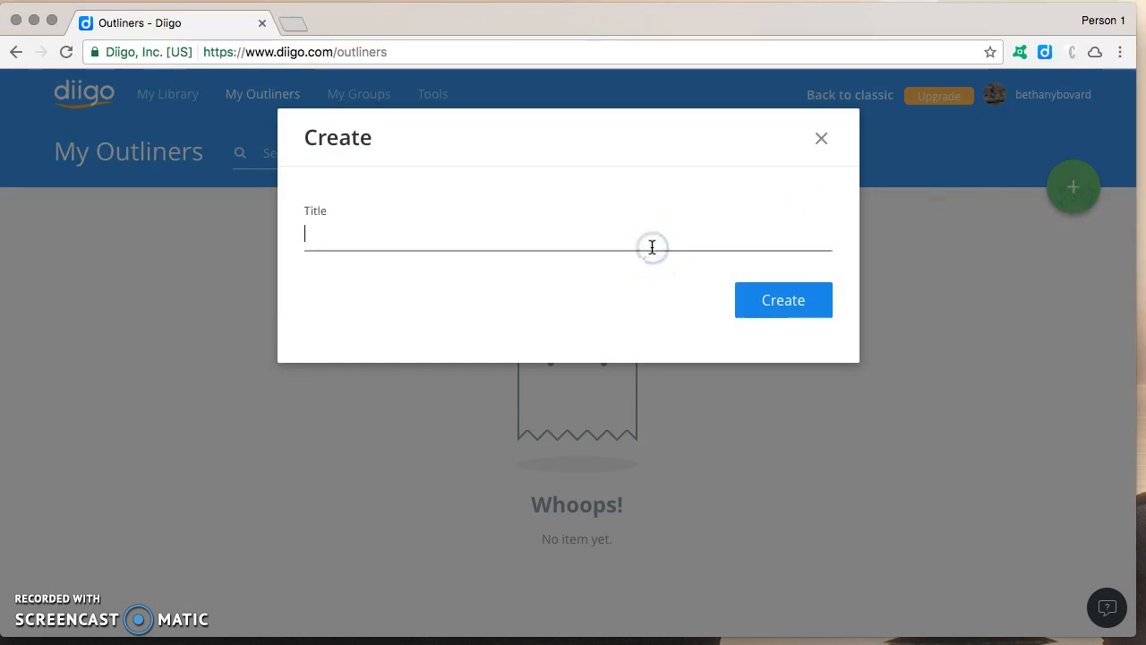
text(Active Learning)
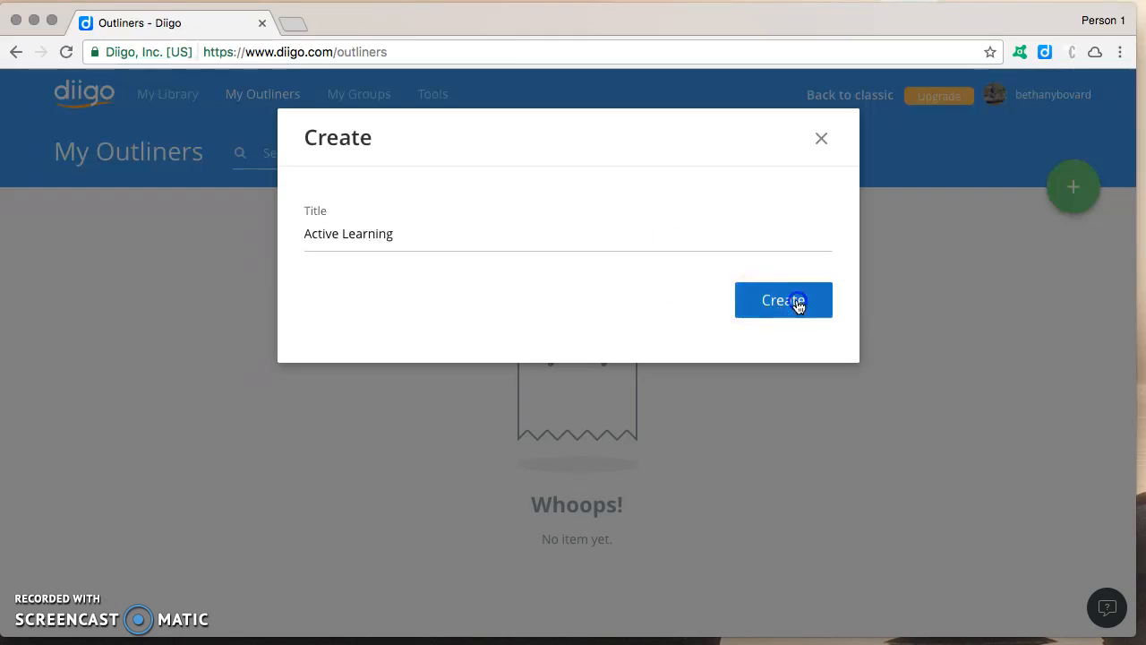
click(783, 300)
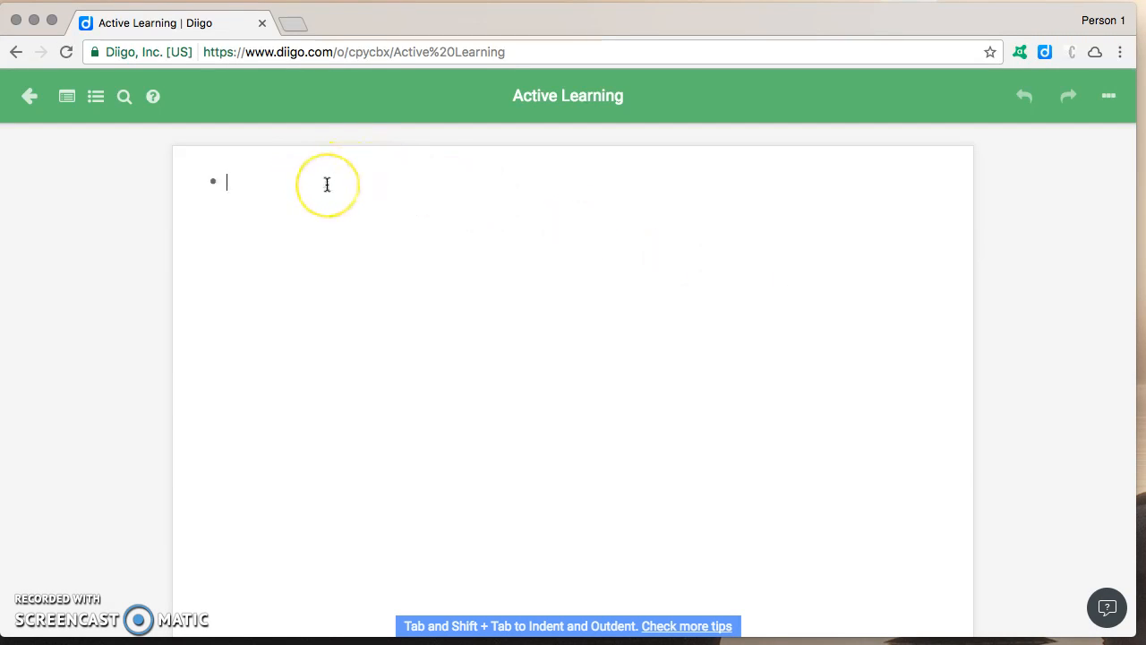
Add bullets 'What is active learning?' and 'What are some active learning techniques?'
text(W)
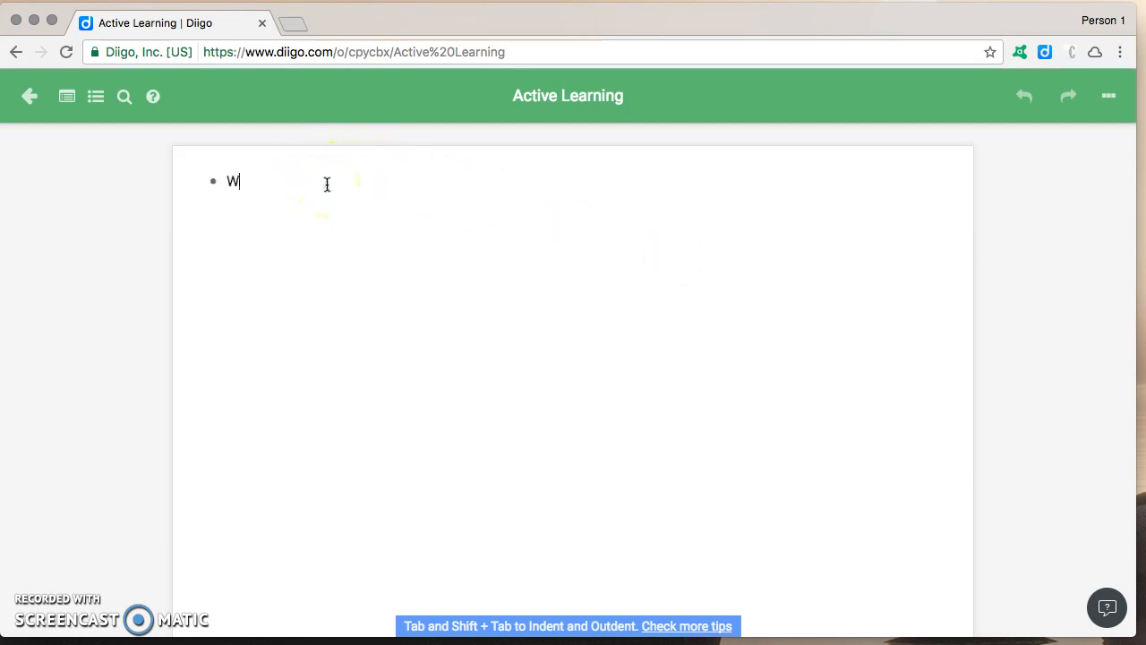
text(hat is active)
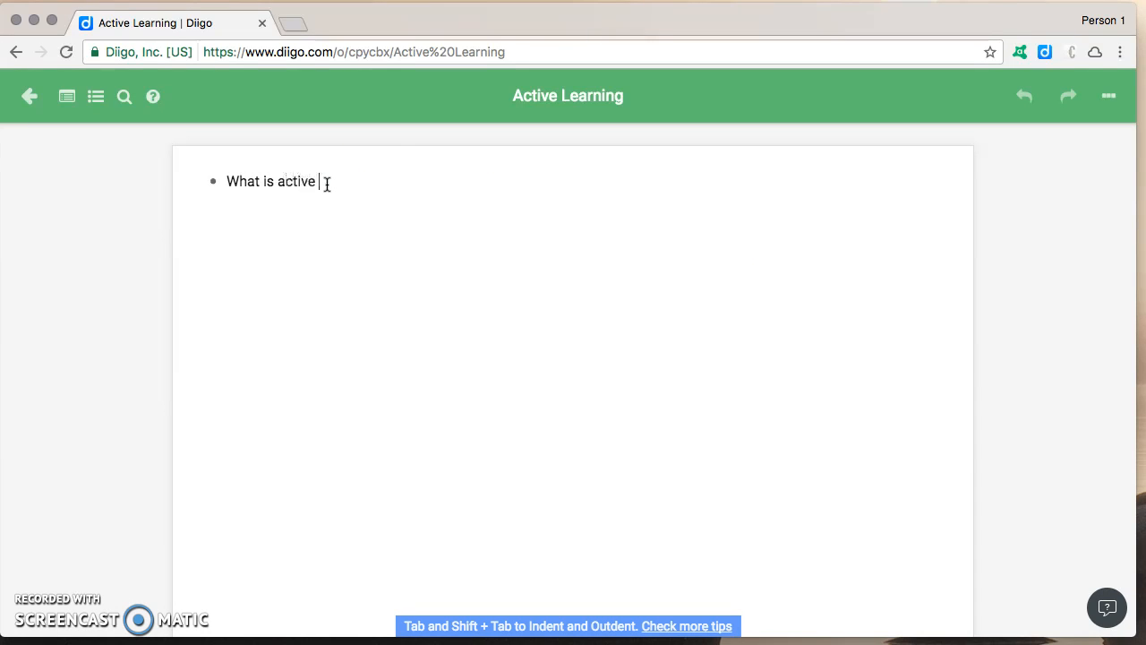
text(learning?)
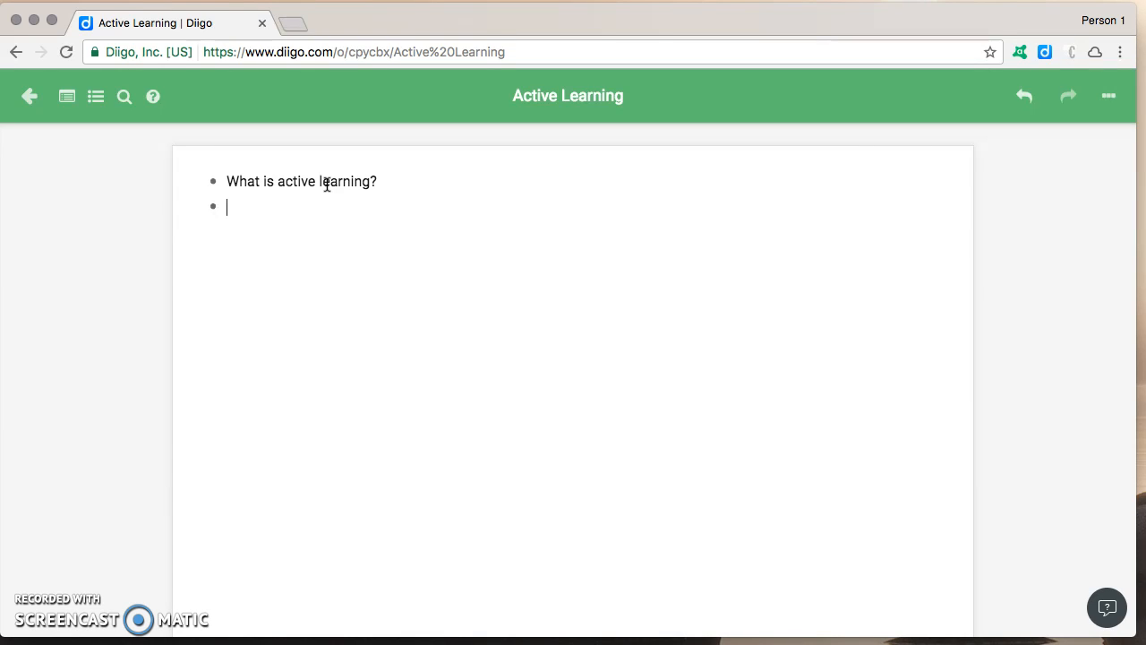
text(What are)
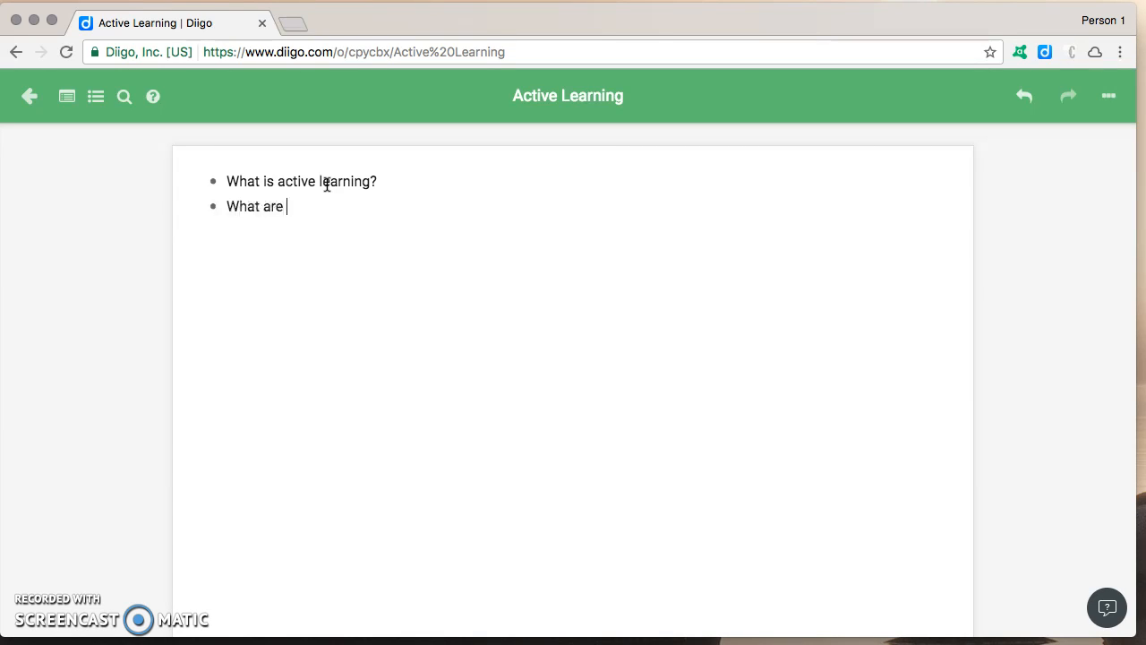
text(some active)
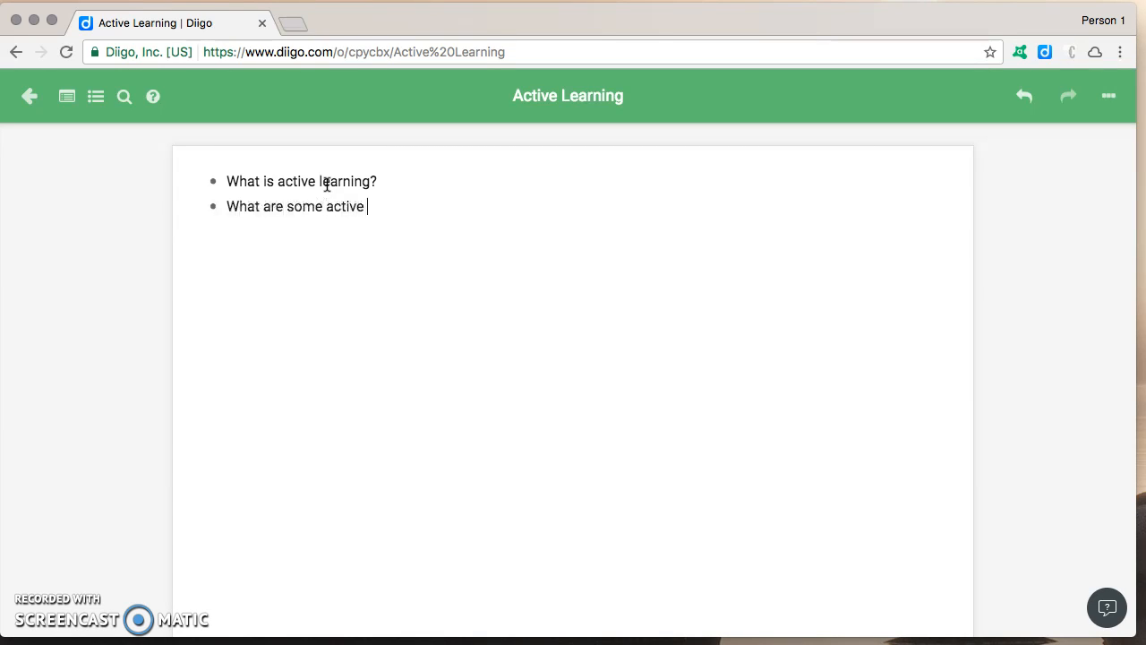
text(learning techn)
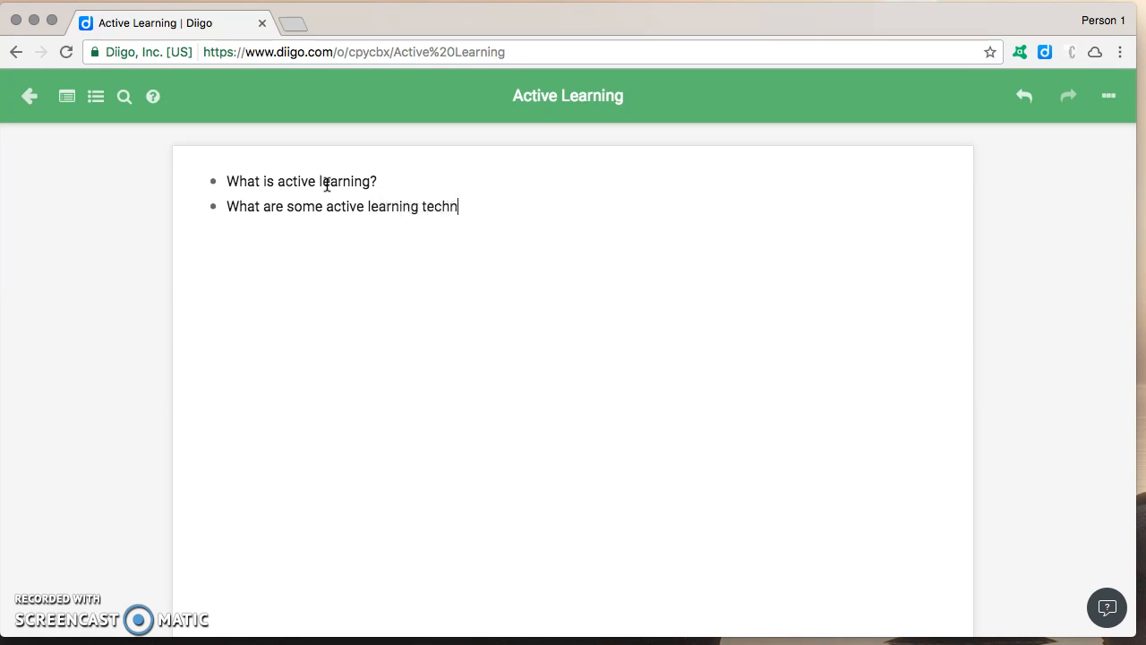
text(iques)
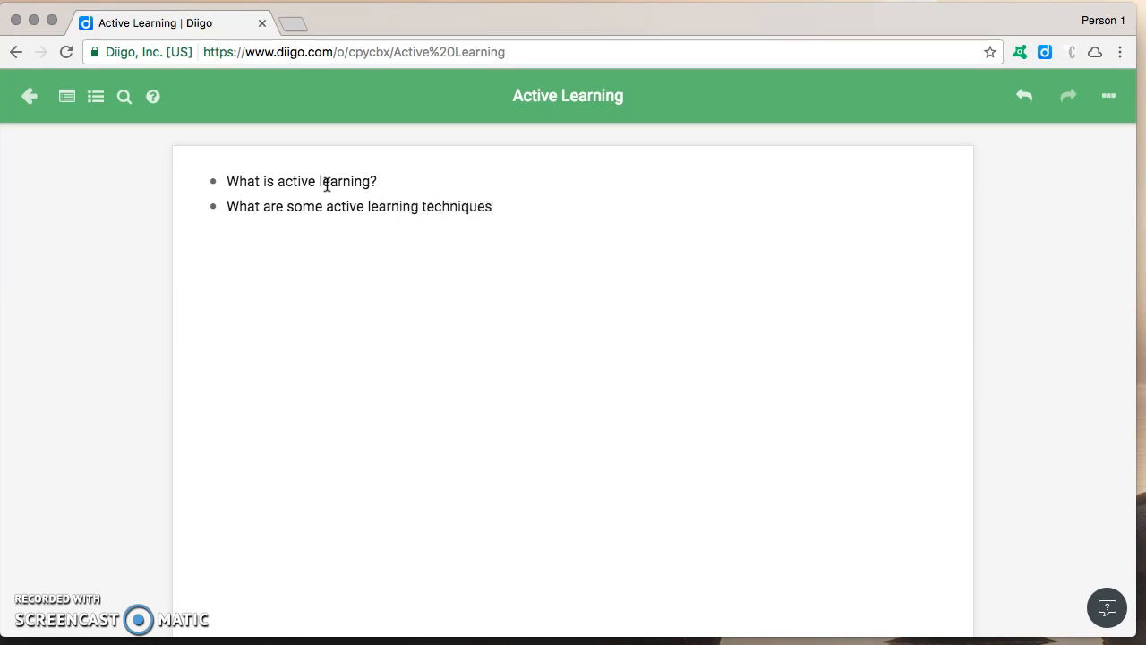
Add the assessment and more-info questions, plus 'Why is active learning important?' as the second bullet
text(How do I)
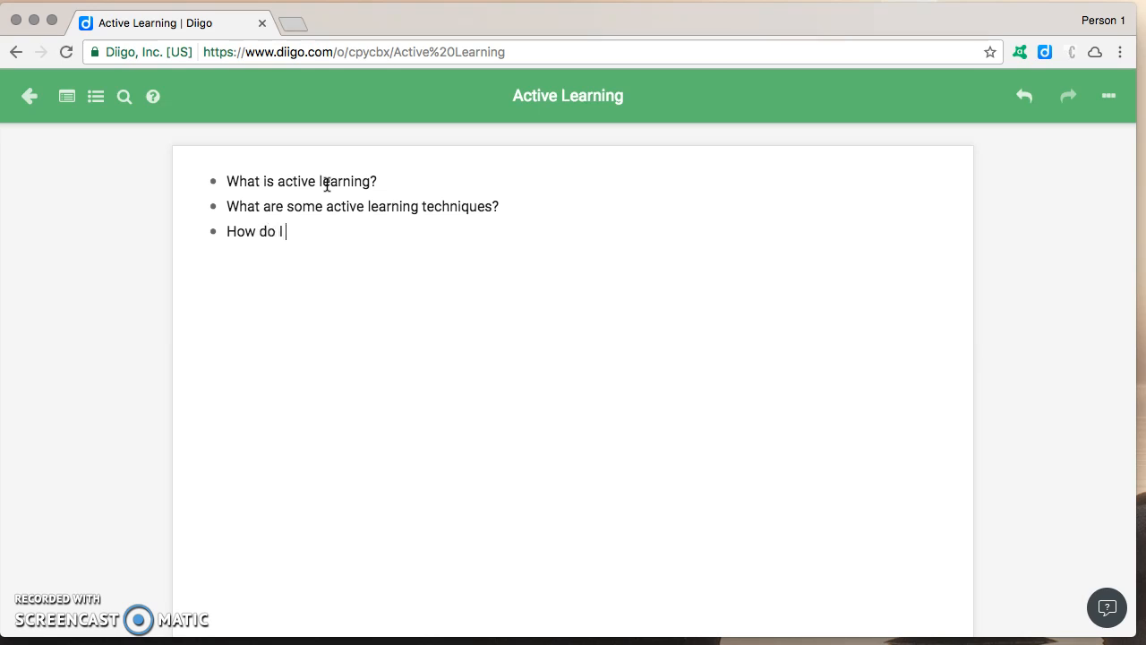
text(assess active learning?)
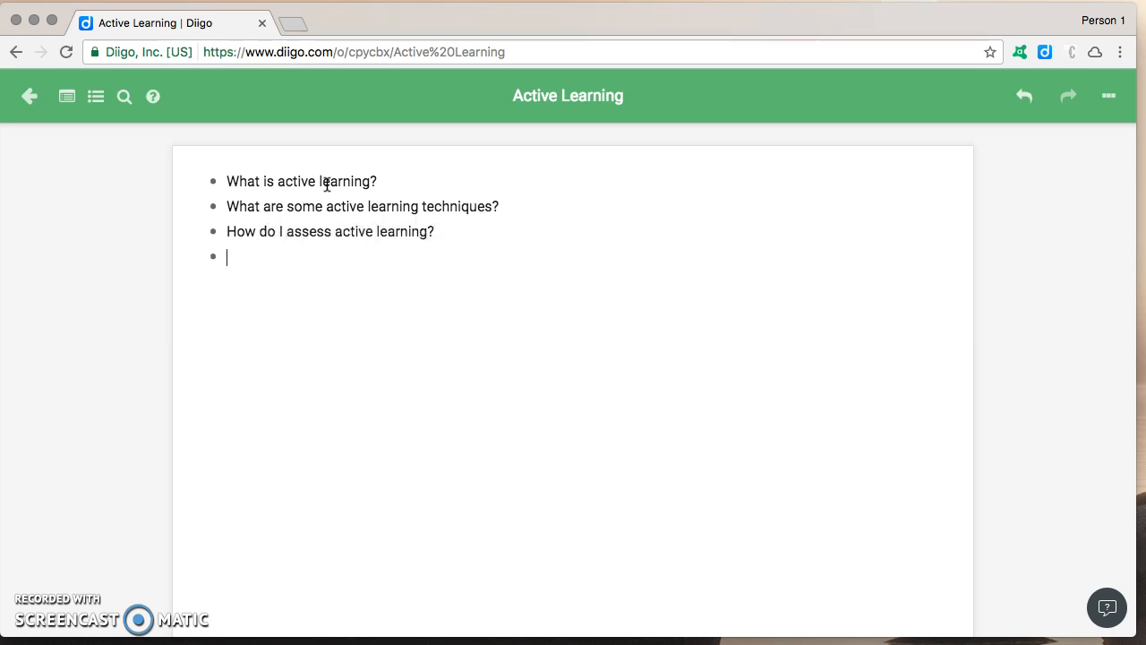
text(Where can)
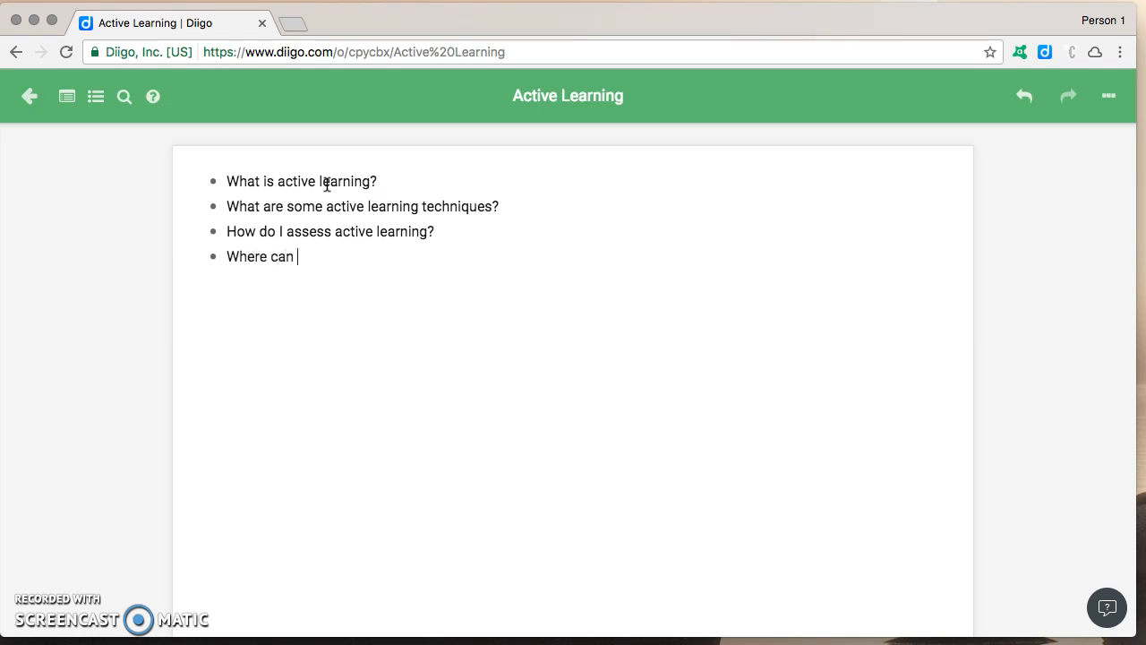
text(I find more info?)
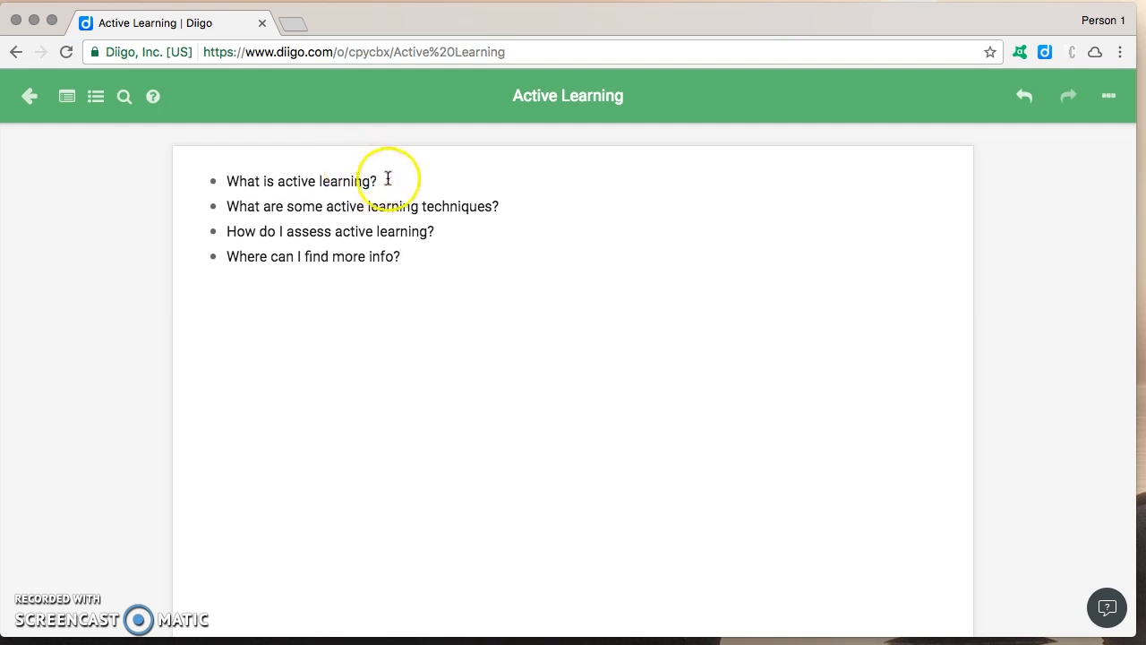
text(Why is active learn)
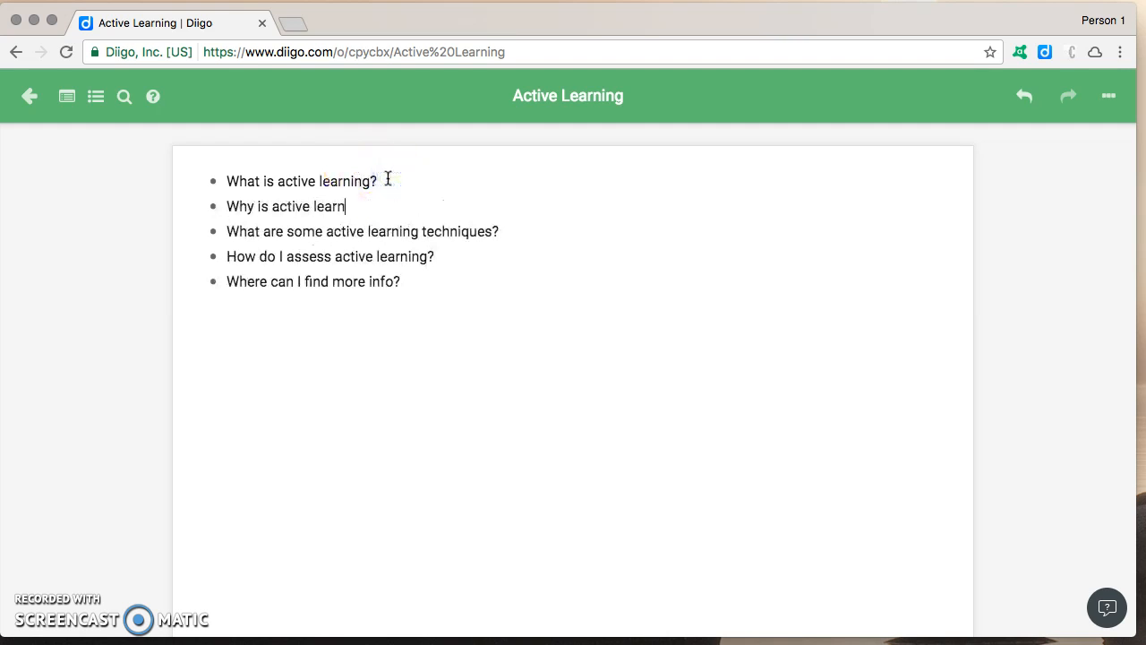
text(ing important)
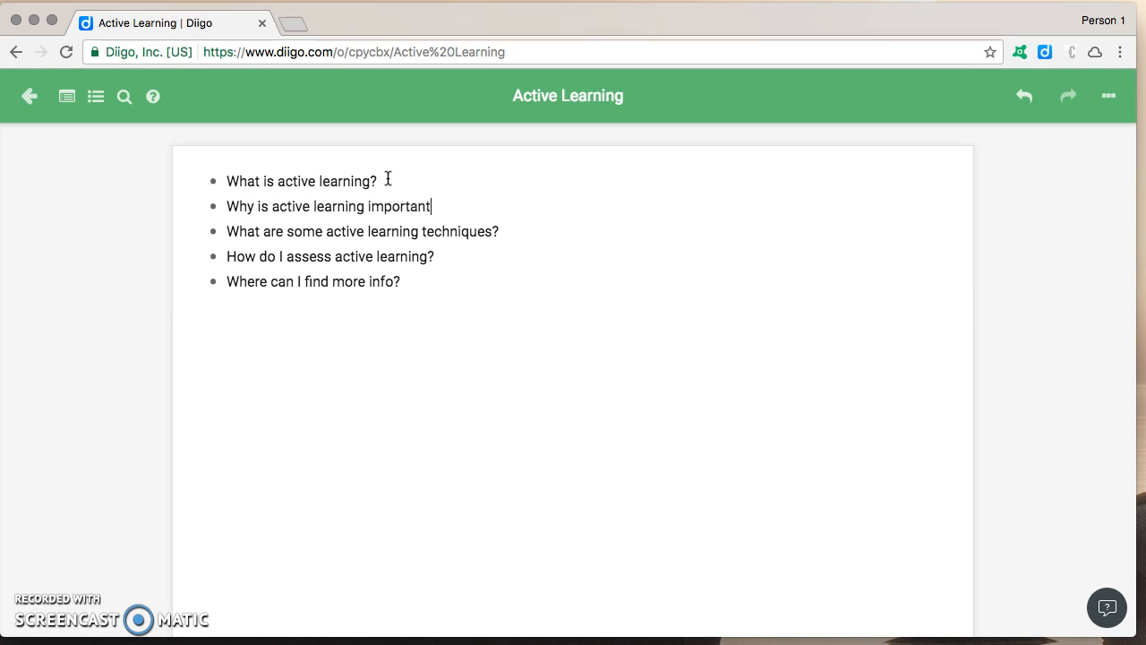
text(?)
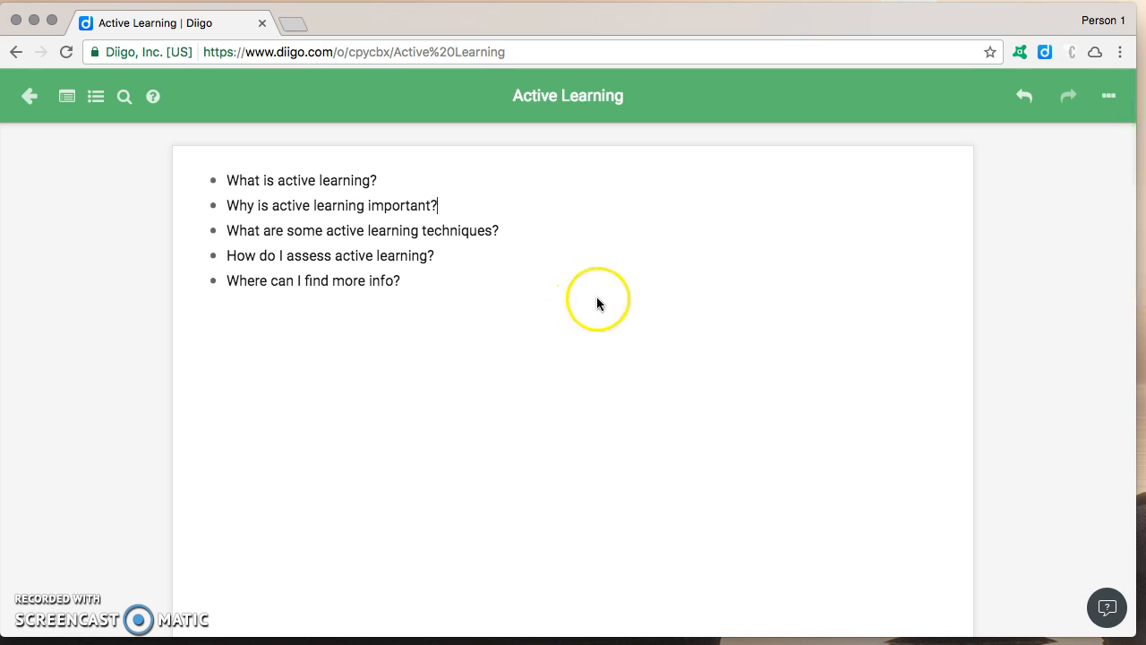
mouse_move(237, 273)
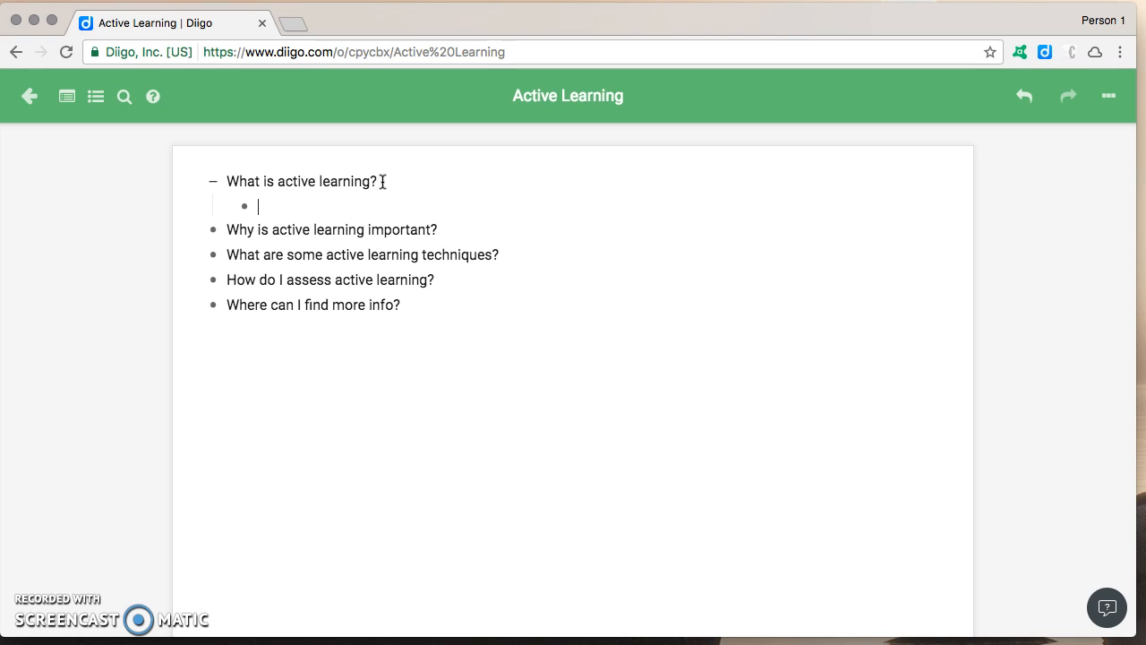
Type placeholder sub-bullets under the first question, indent them, then delete them
text(alskdf)
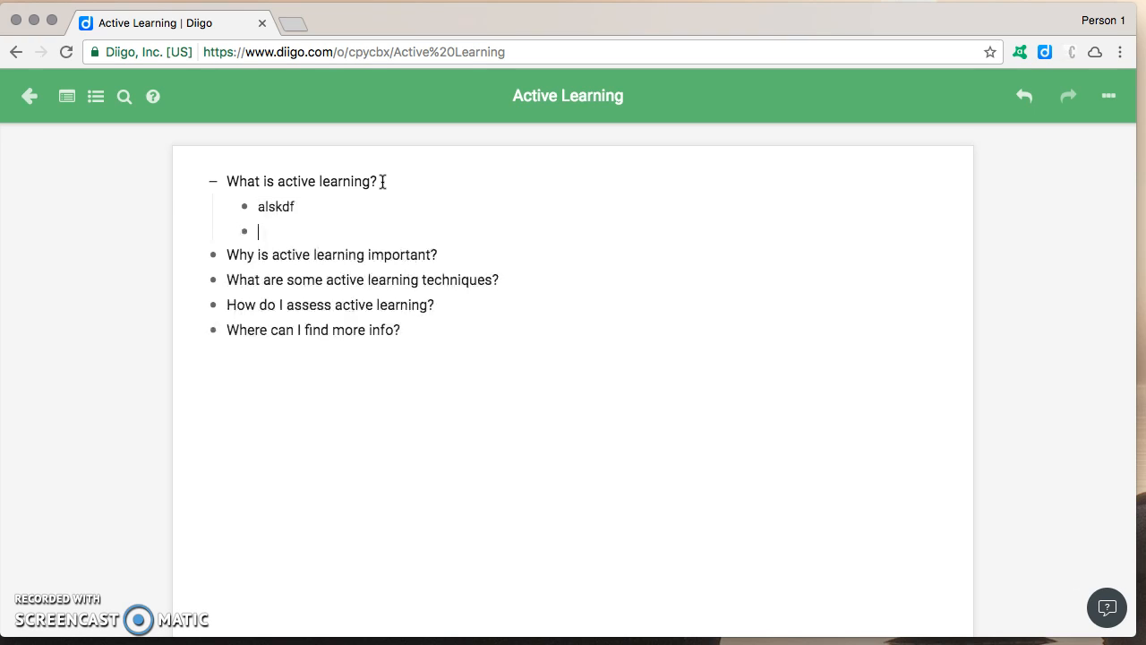
text(lkasdjf)
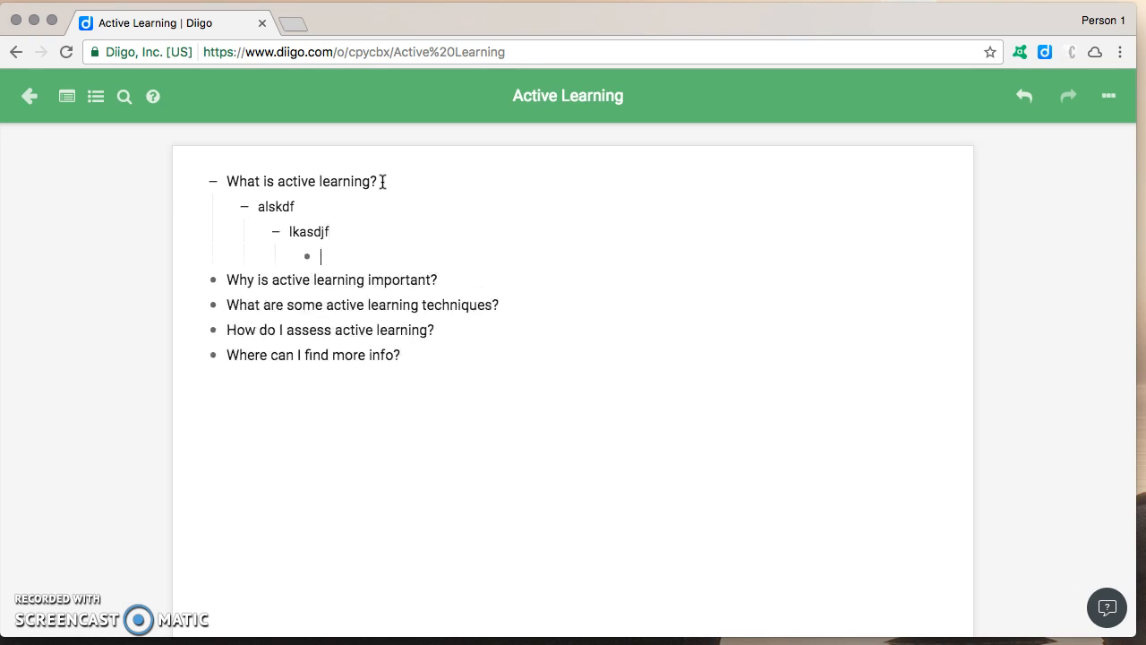
text(lajksdflk)
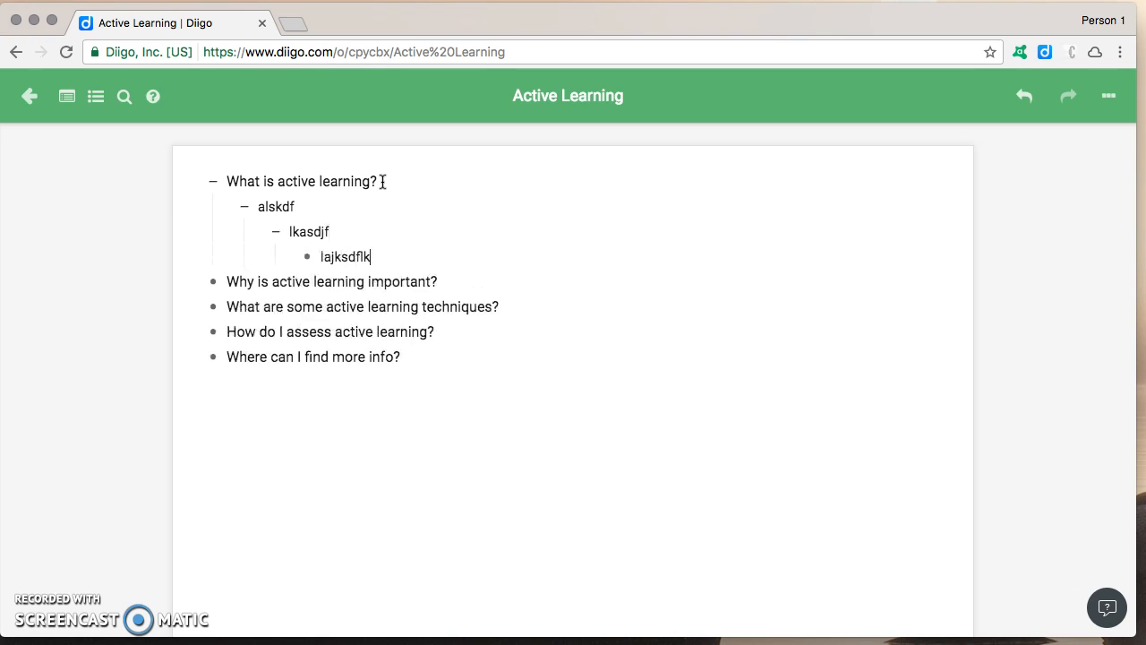
double_click(345, 257)
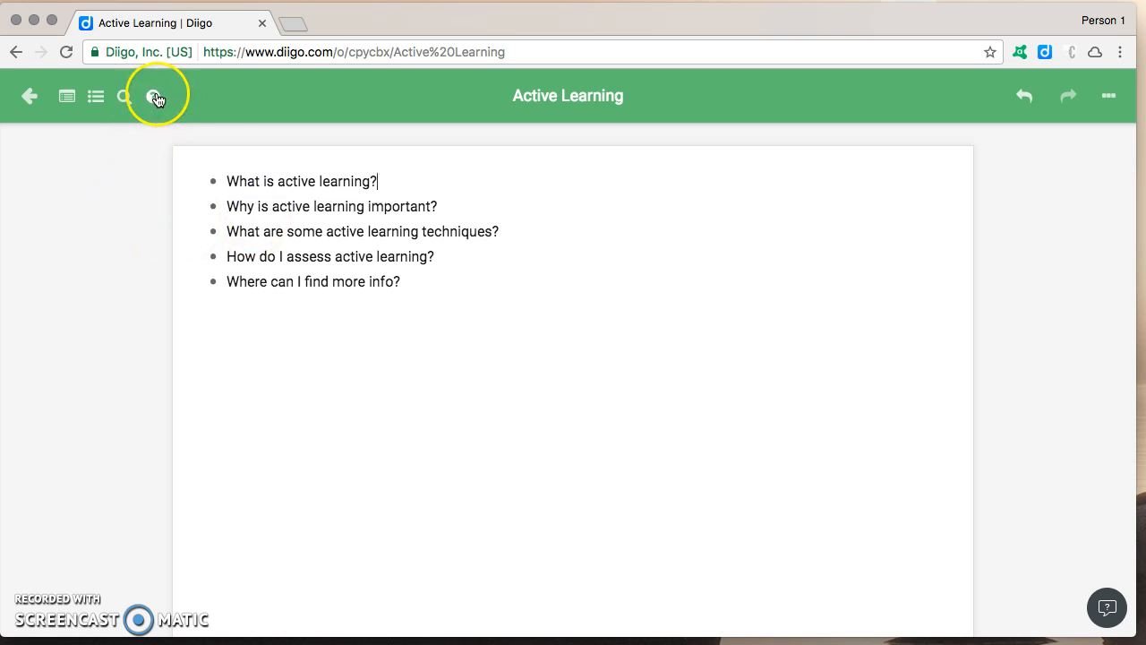
mouse_move(155, 96)
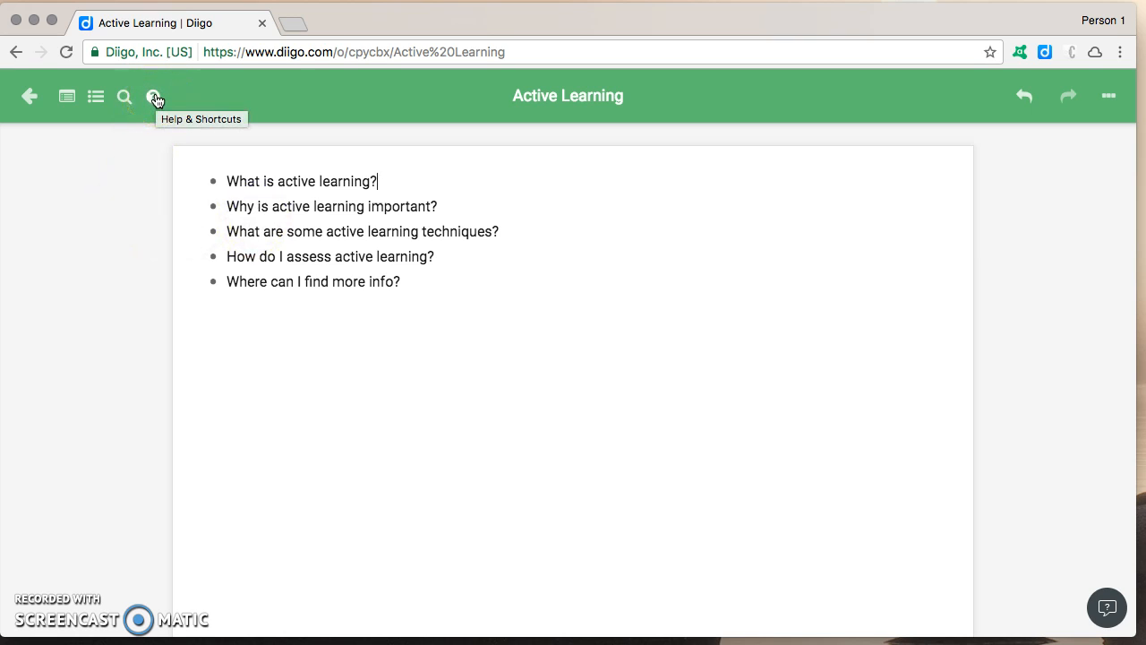
Open Help & Shortcuts and scroll through the Keyboard Shortcuts panel
click(154, 96)
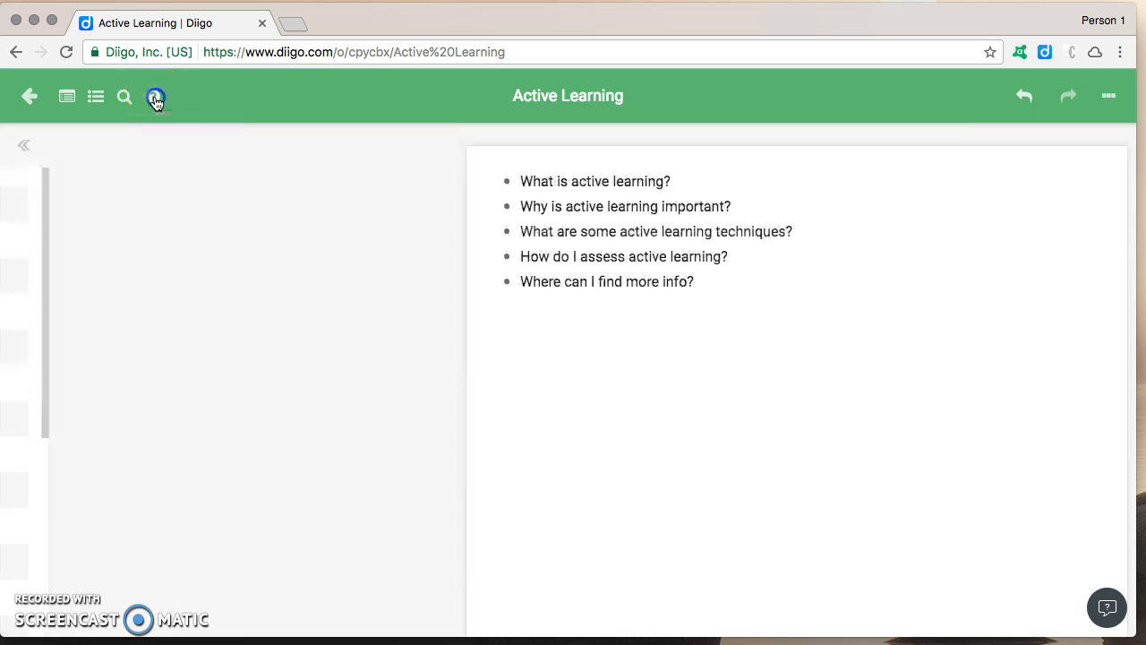
click(154, 97)
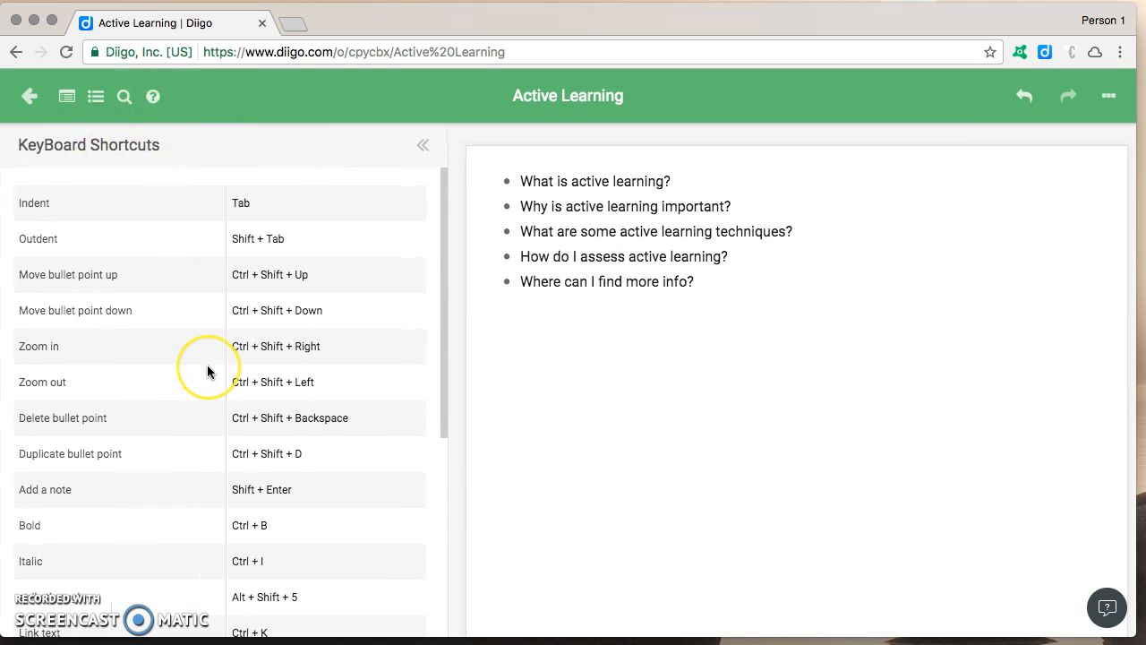
scroll(down, 3)
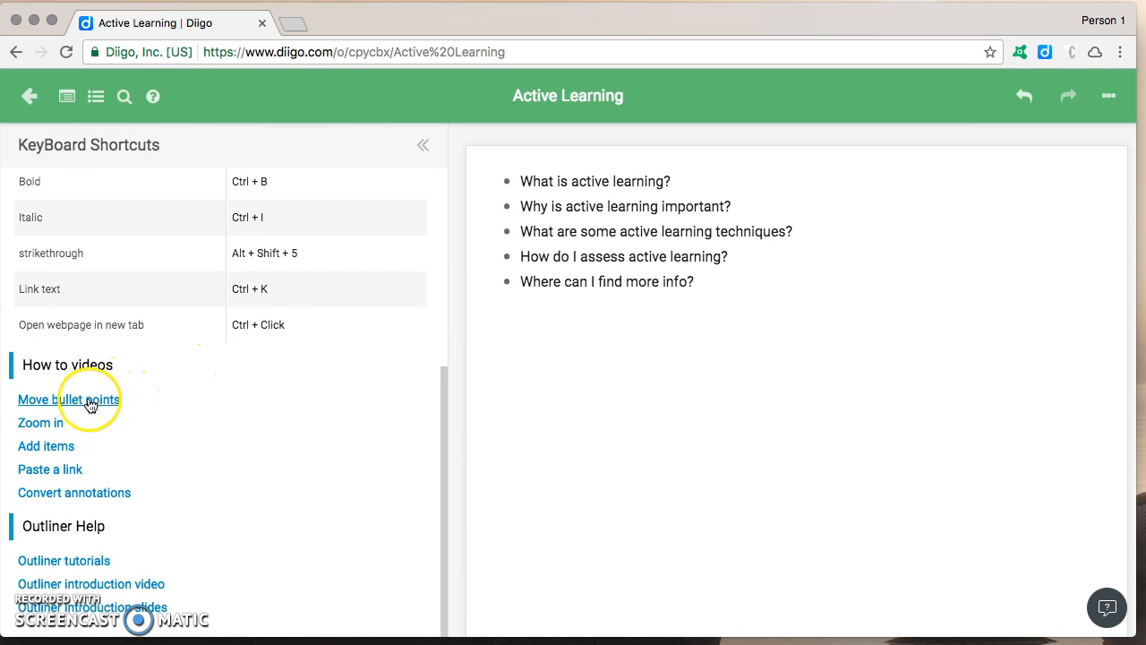
mouse_move(63, 560)
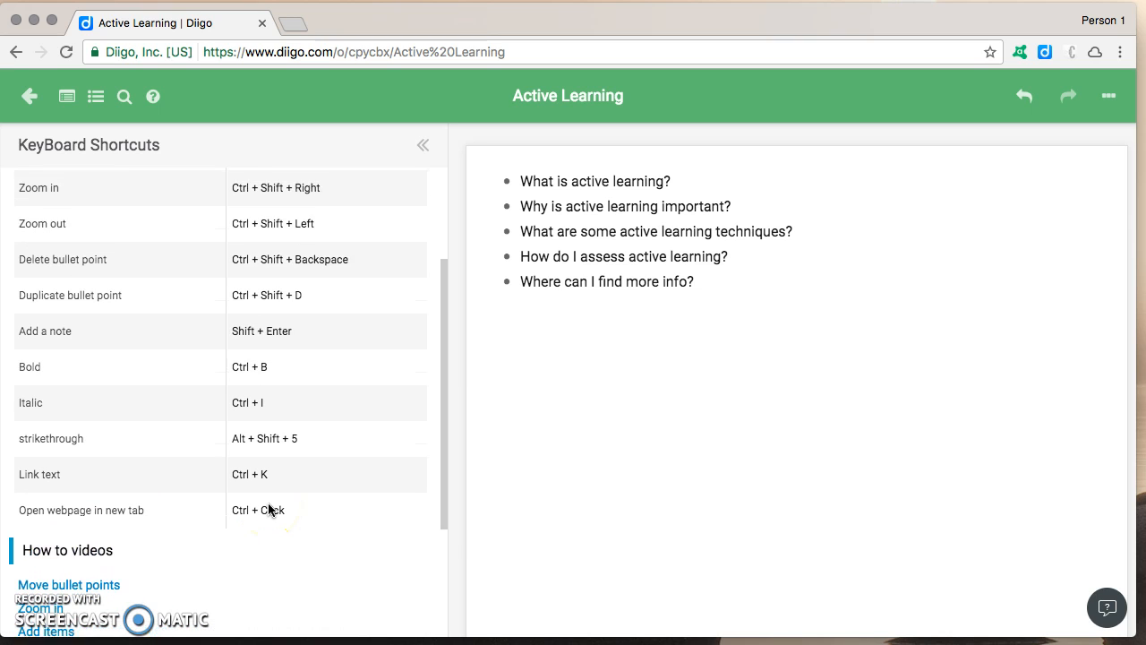
scroll(up, 3)
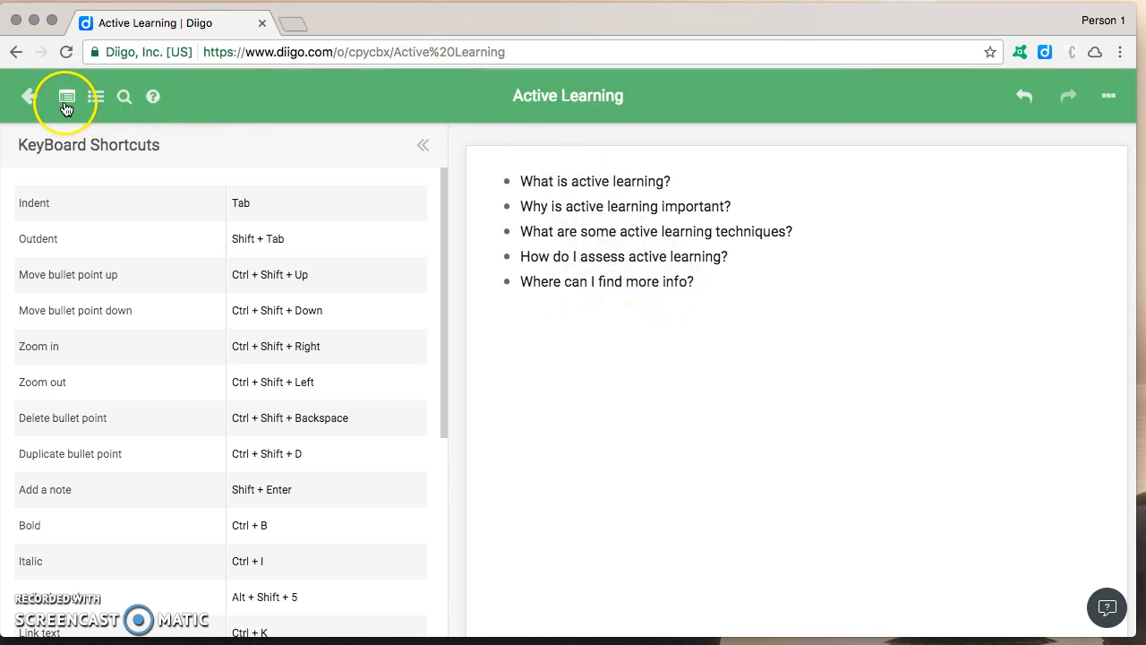
Insert the Active Learning / Purdue resource under the first question with a 'Notes on above resources' bullet
click(66, 97)
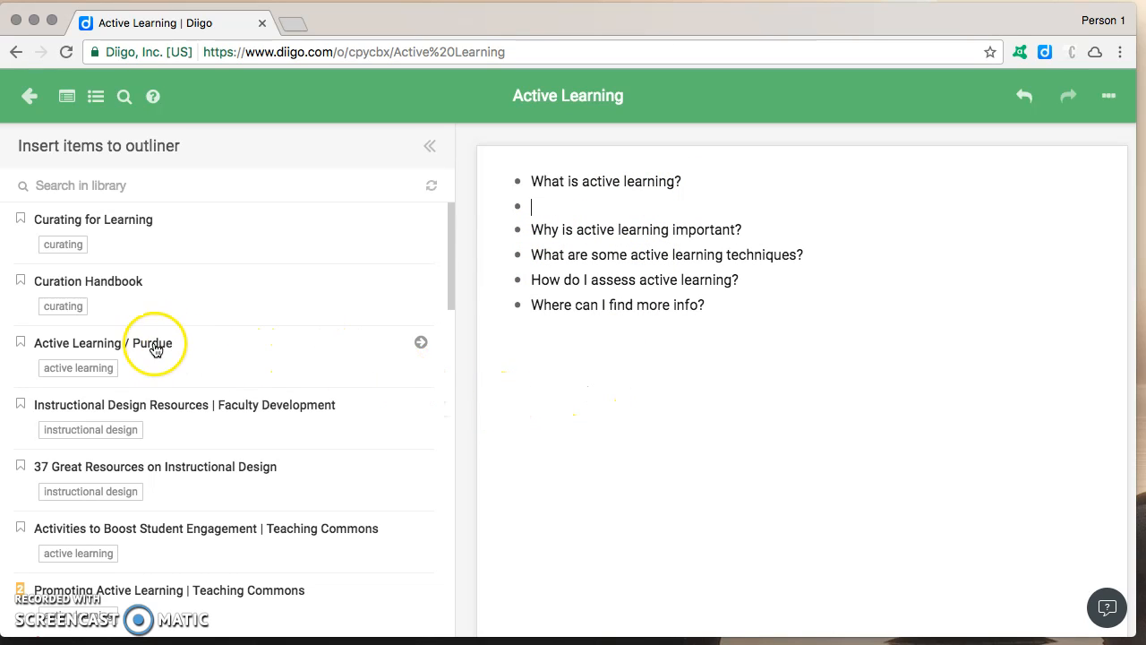
mouse_move(422, 343)
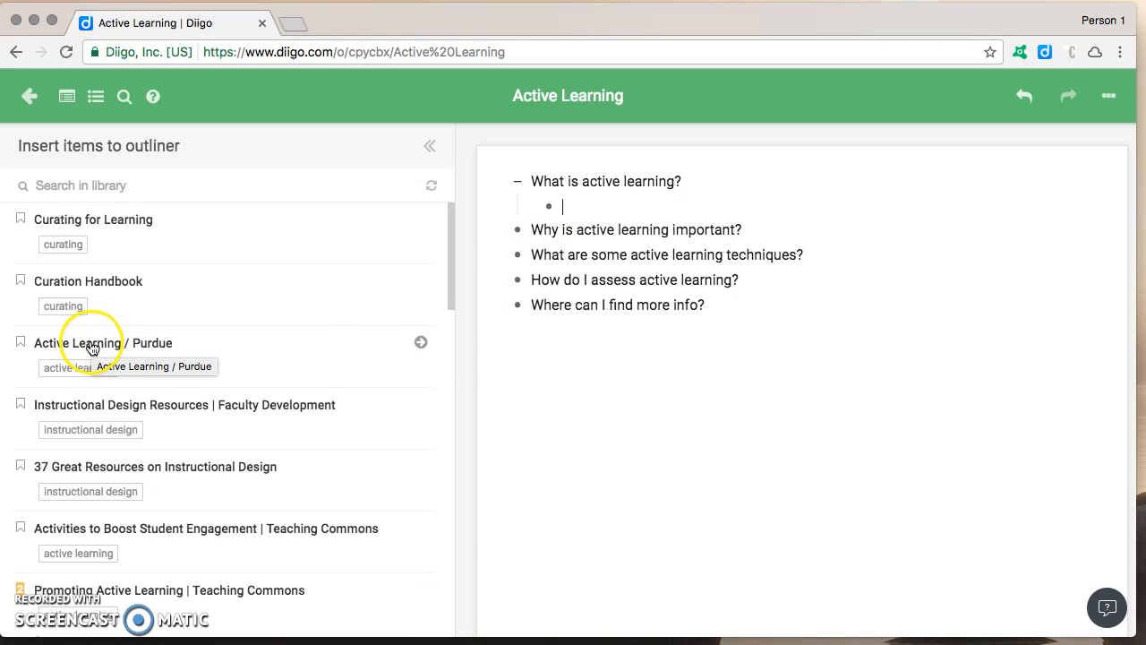
mouse_move(363, 348)
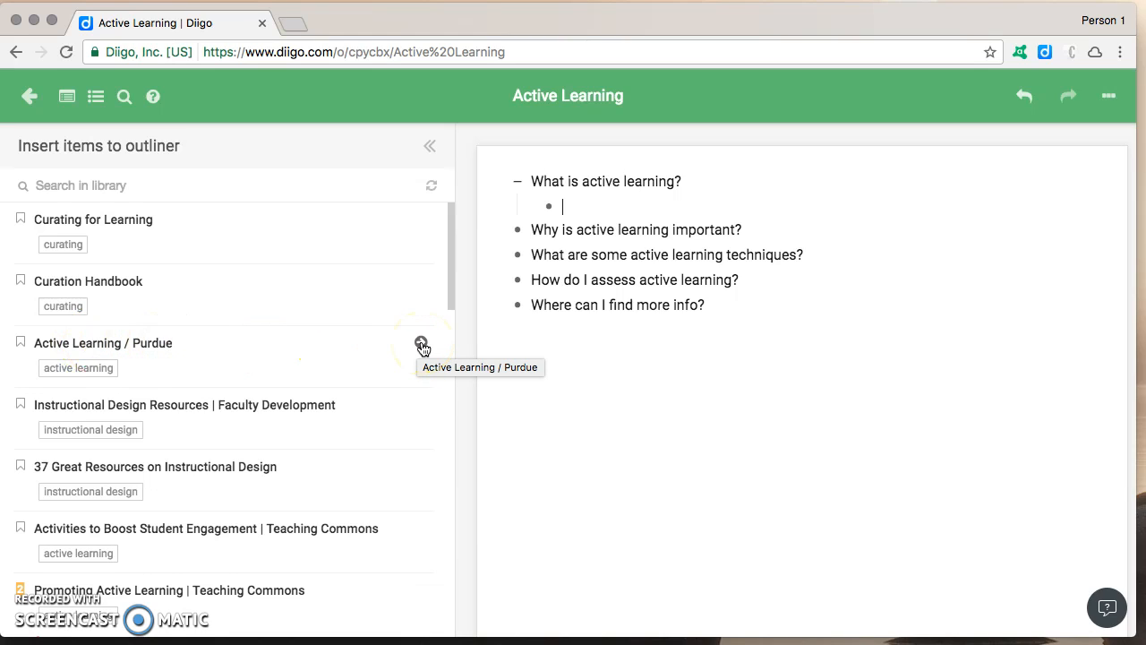
click(421, 343)
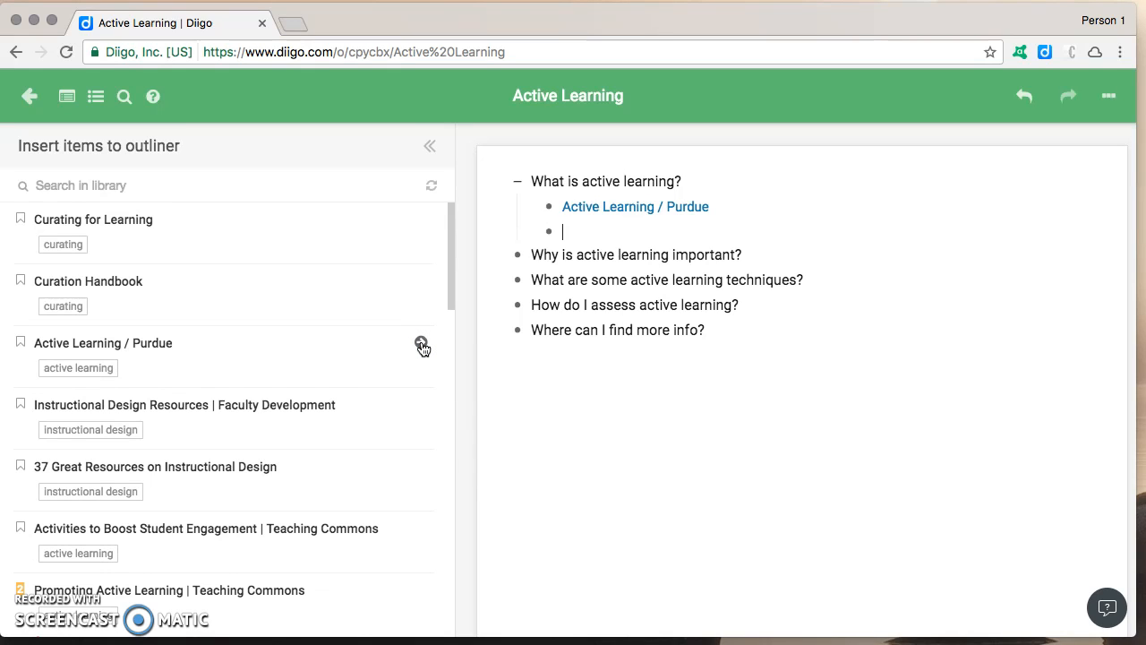
text(Notes on above resources:)
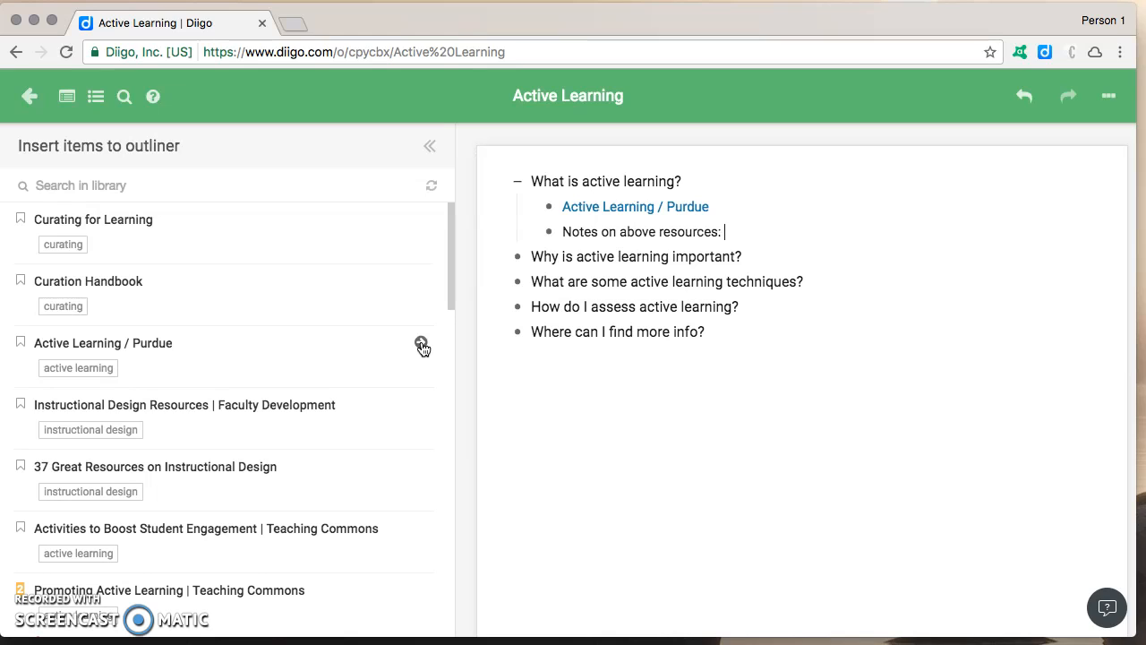
mouse_move(750, 259)
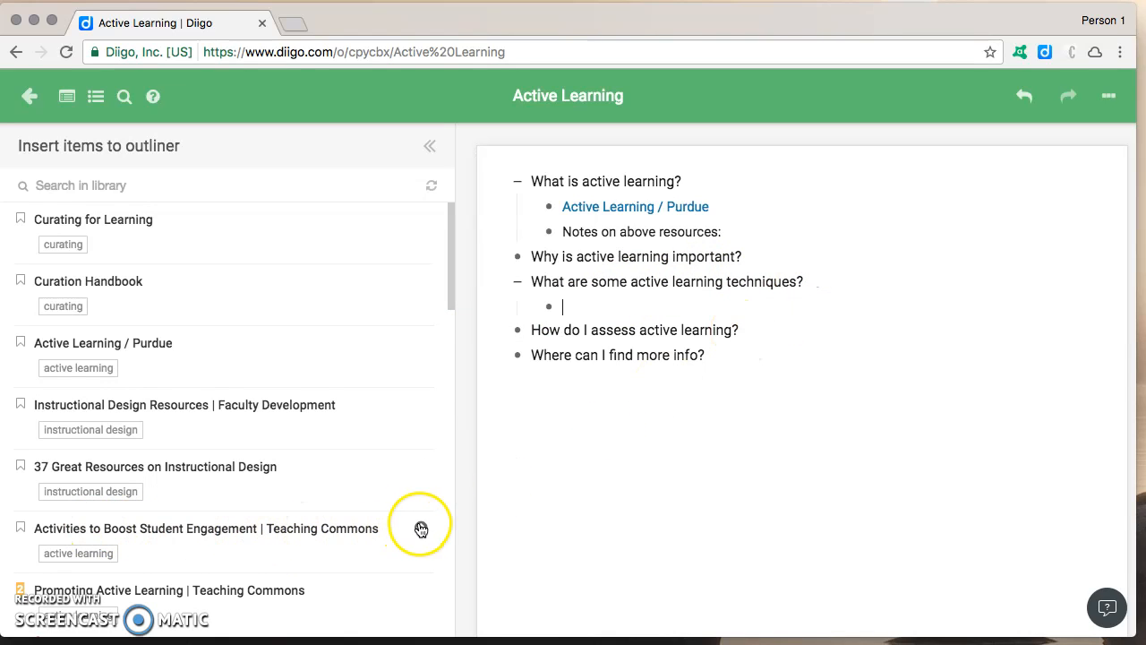
Insert Teaching Commons engagement and Promoting Active Learning resources under the techniques and more-info questions
click(421, 528)
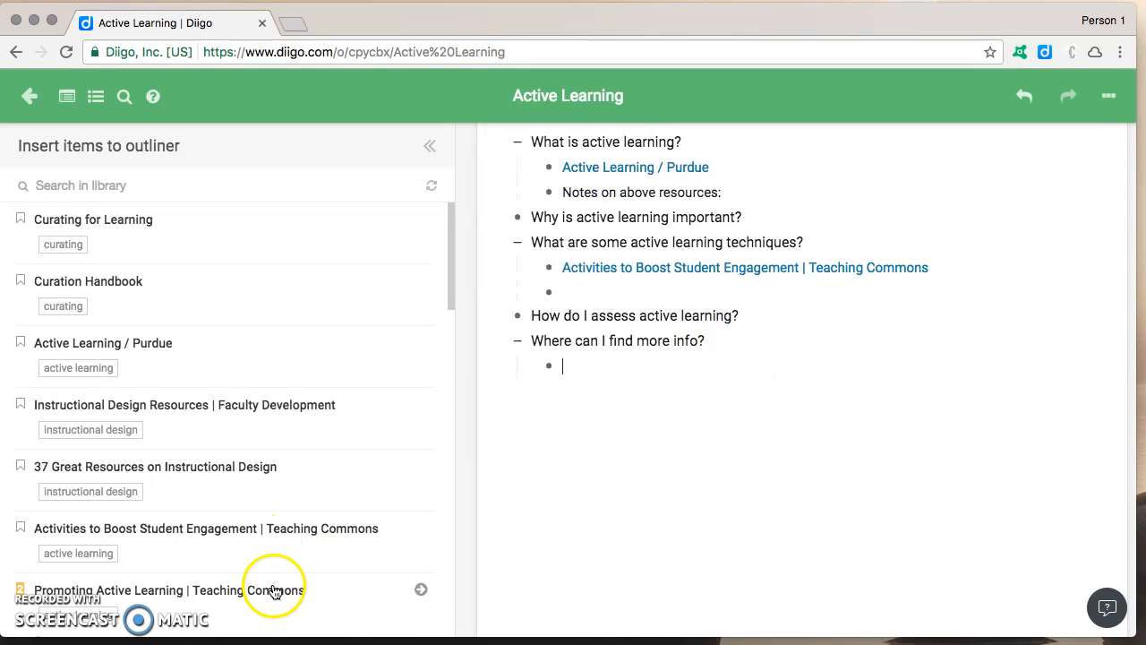
click(421, 589)
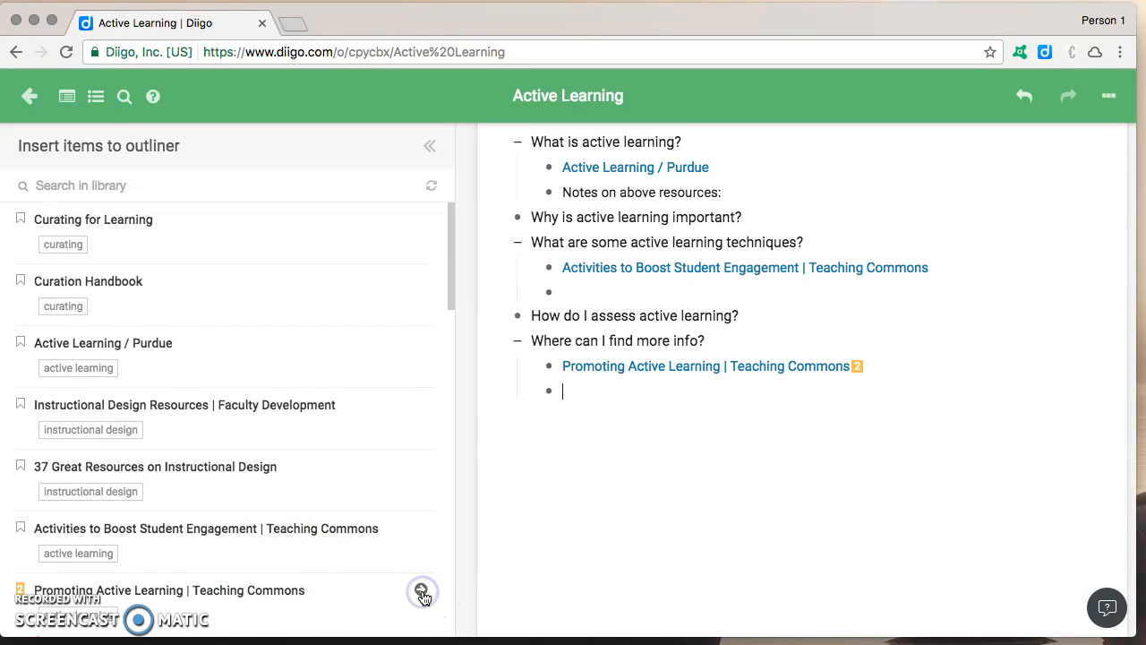
scroll(down, 3)
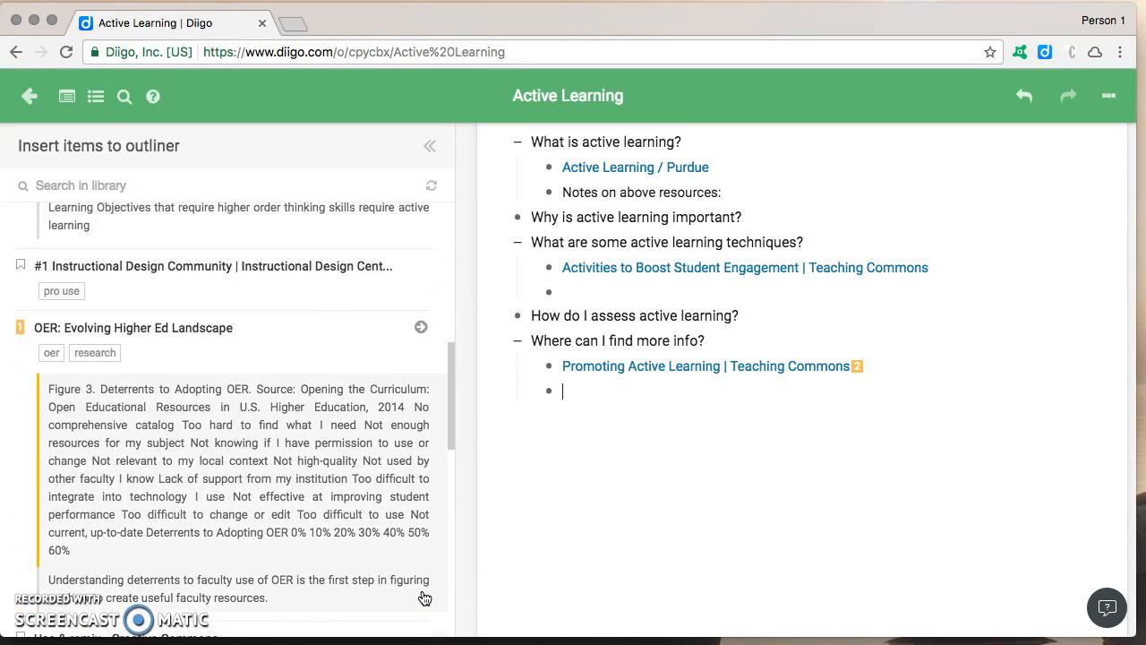
scroll(down, 3)
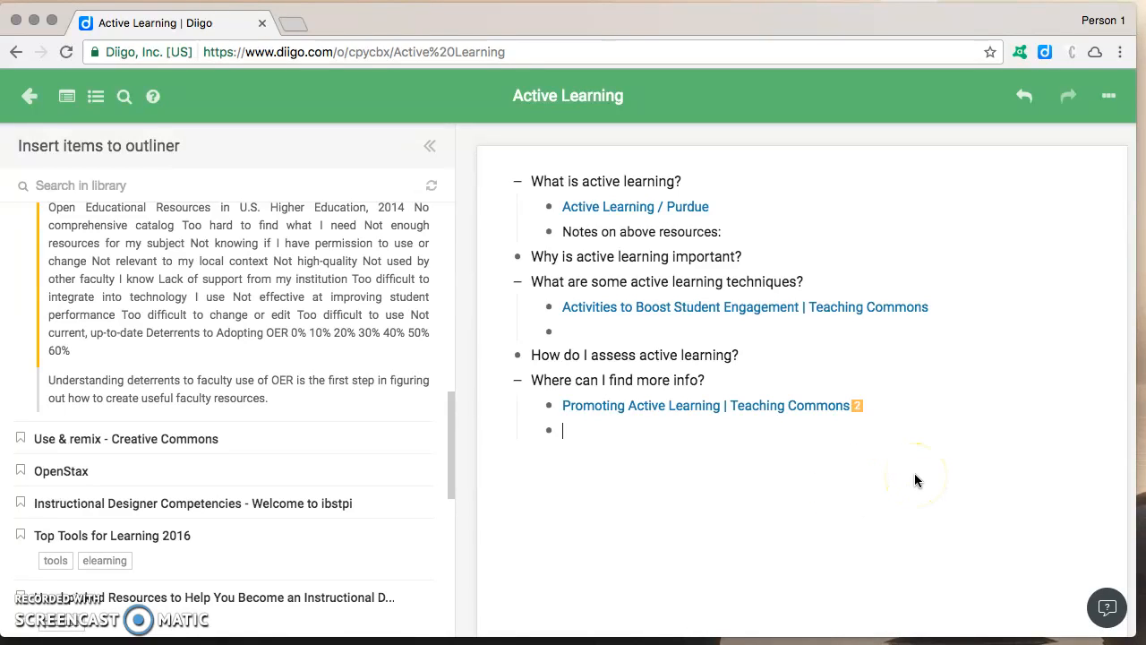
mouse_move(833, 123)
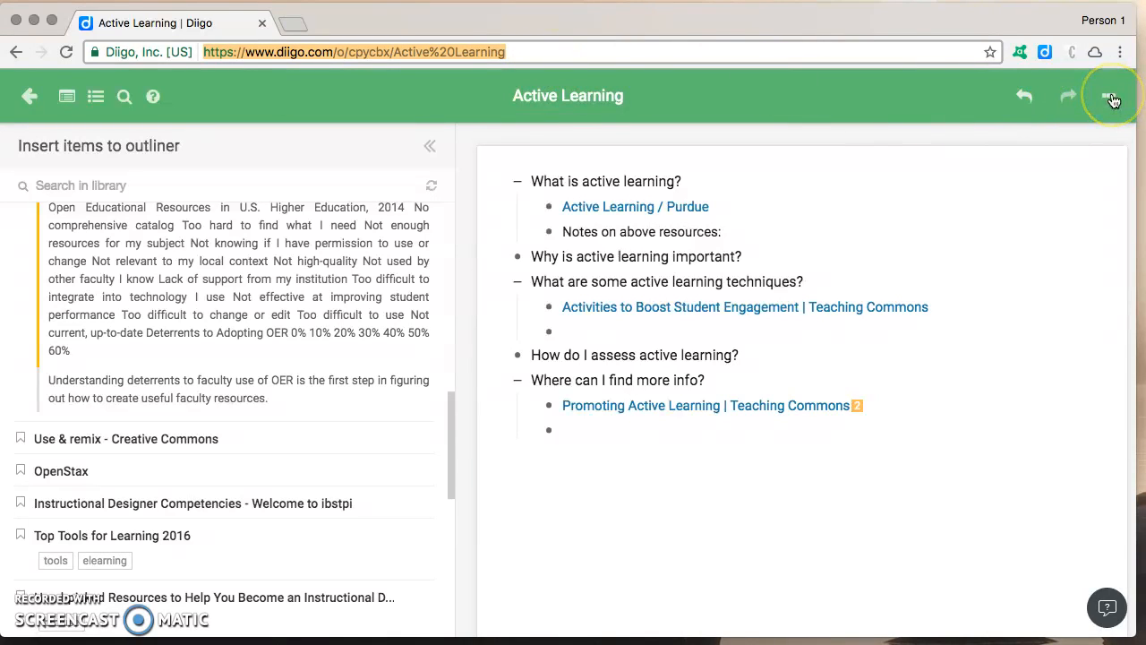
Copy the Active Learning secret link, close the dialog, then reopen and close it again
click(1112, 95)
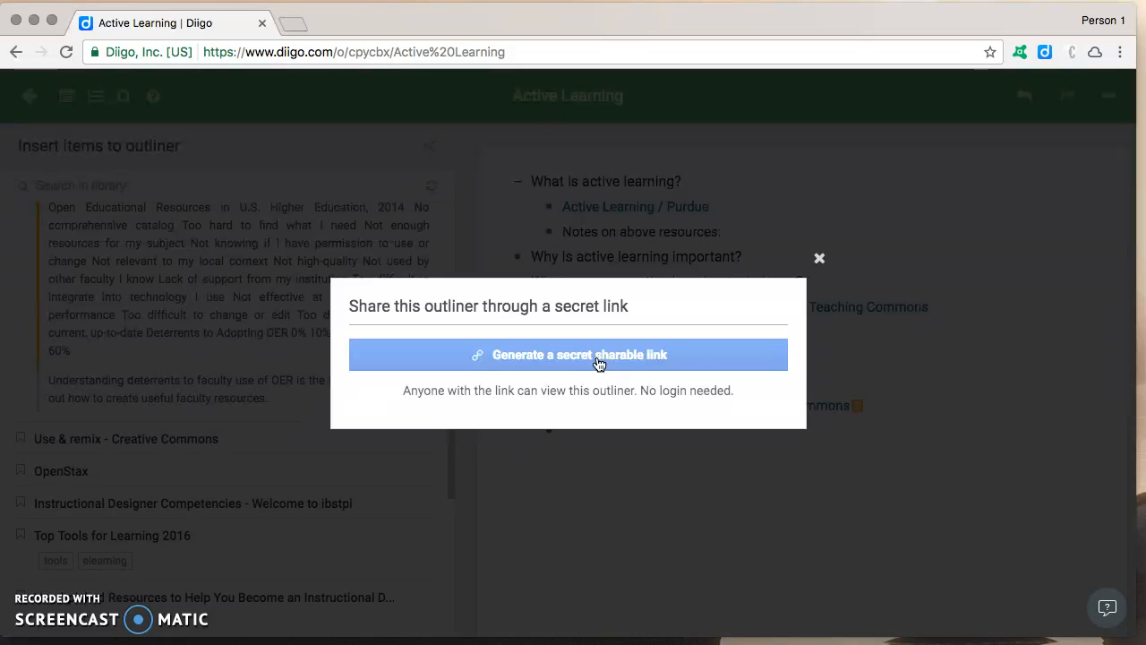
click(581, 354)
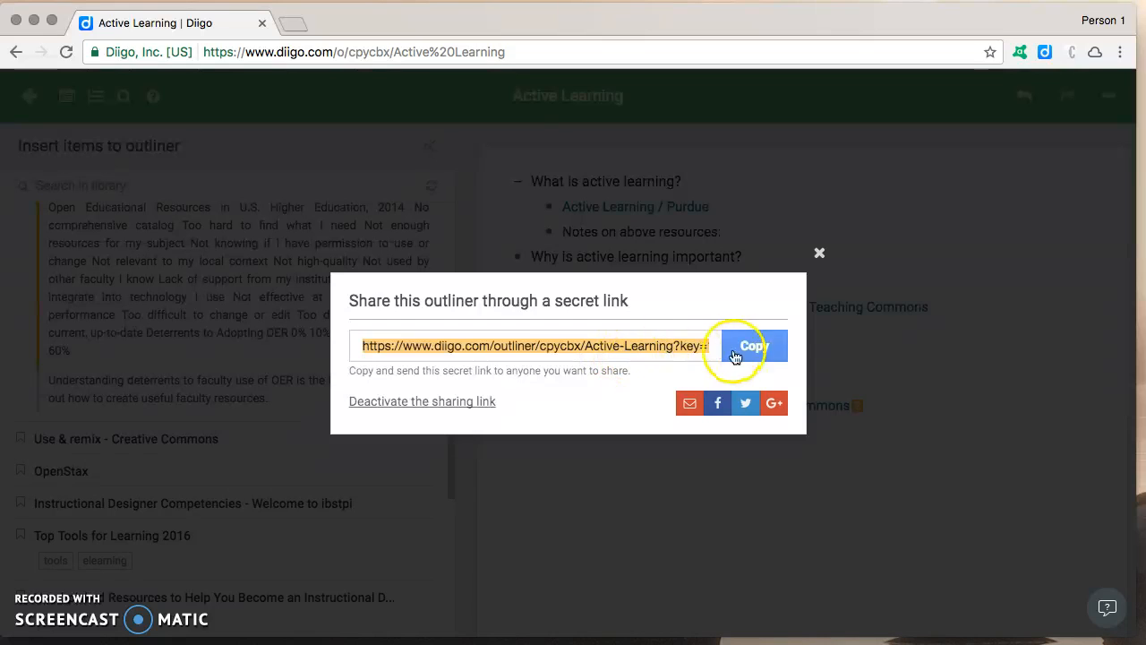
click(754, 346)
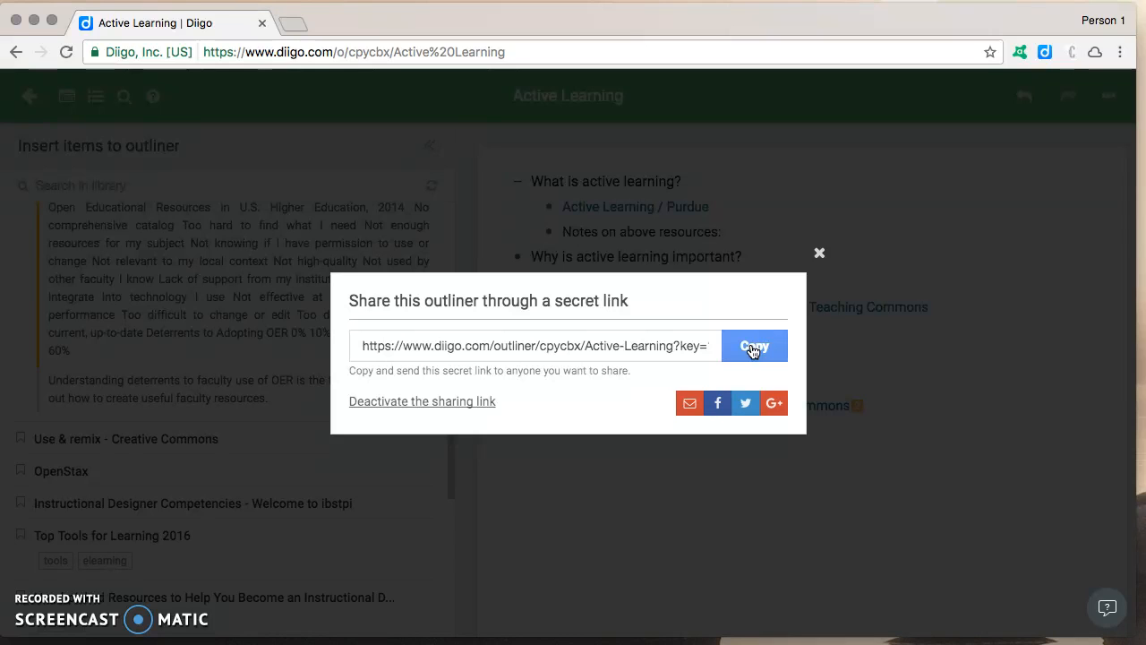
mouse_move(434, 410)
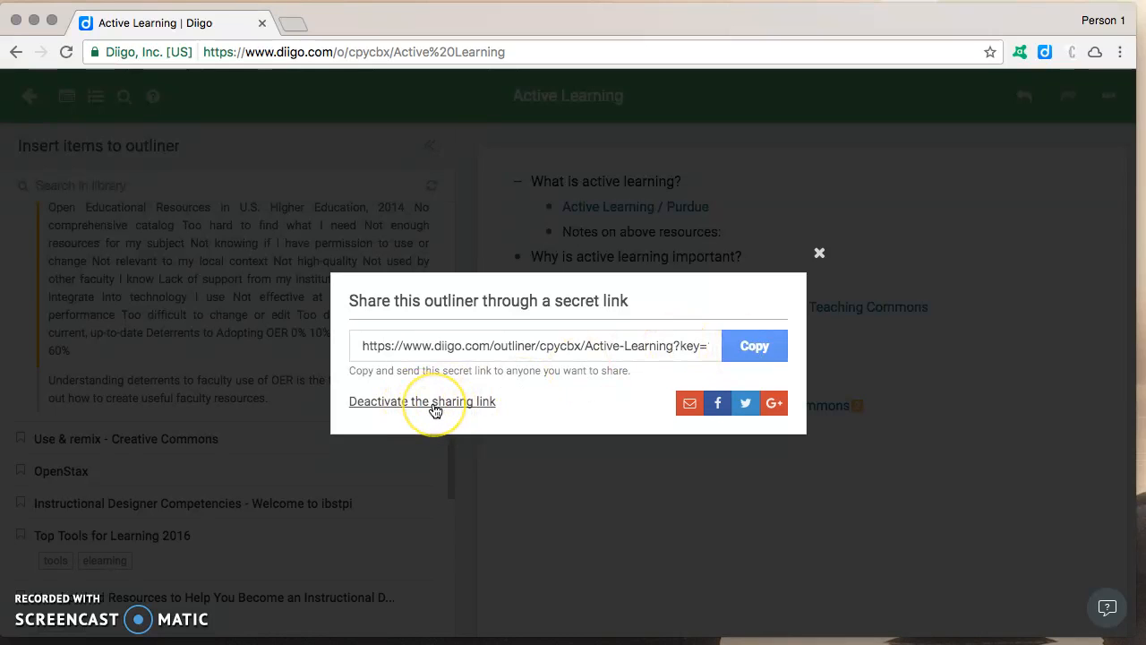
mouse_move(805, 256)
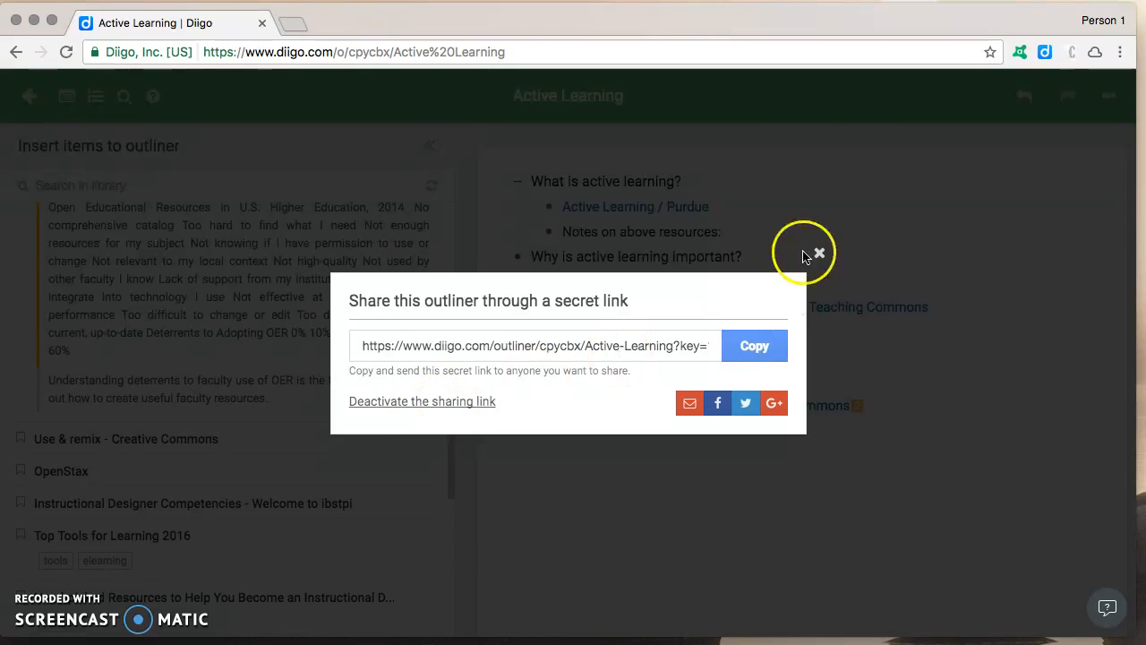
click(817, 252)
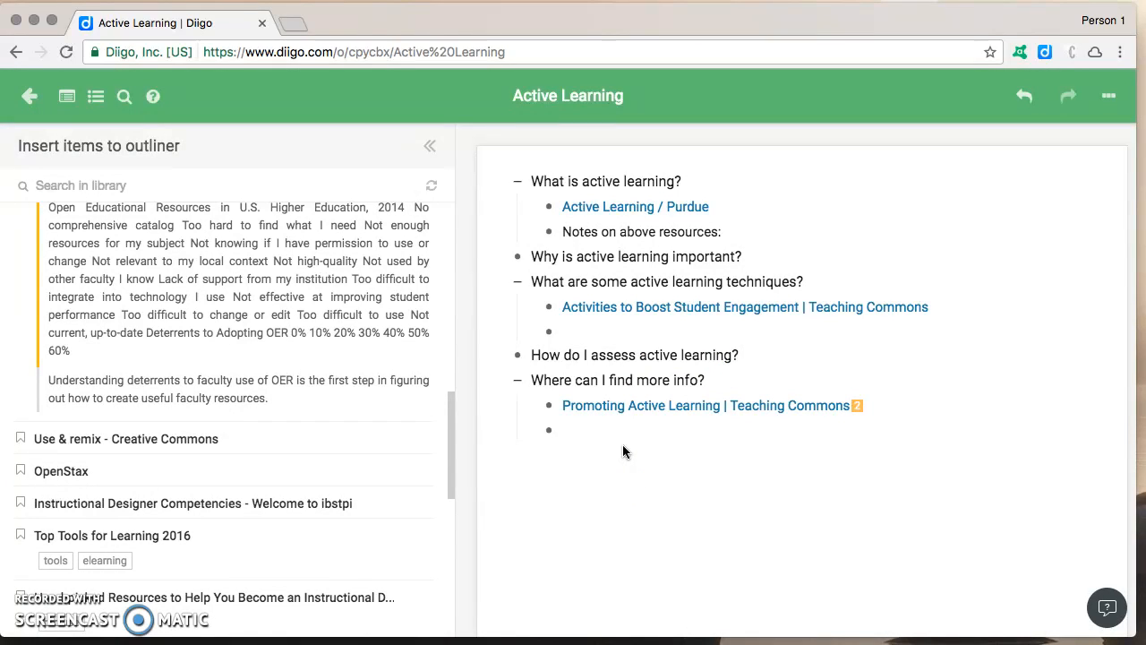
mouse_move(1077, 154)
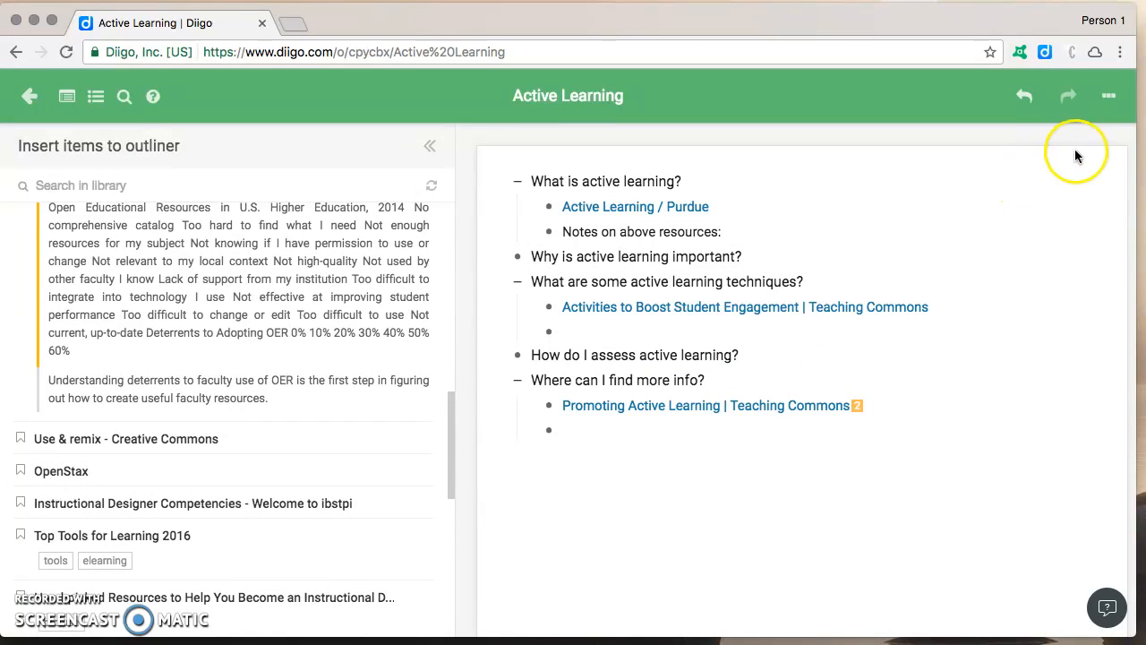
click(1067, 96)
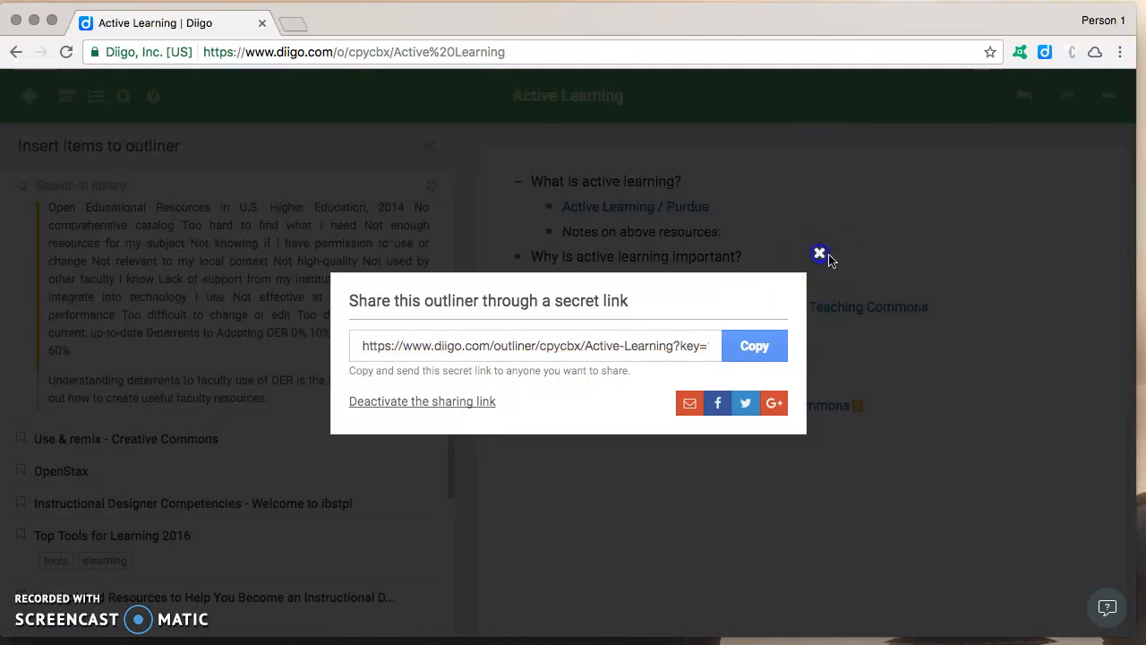
click(818, 252)
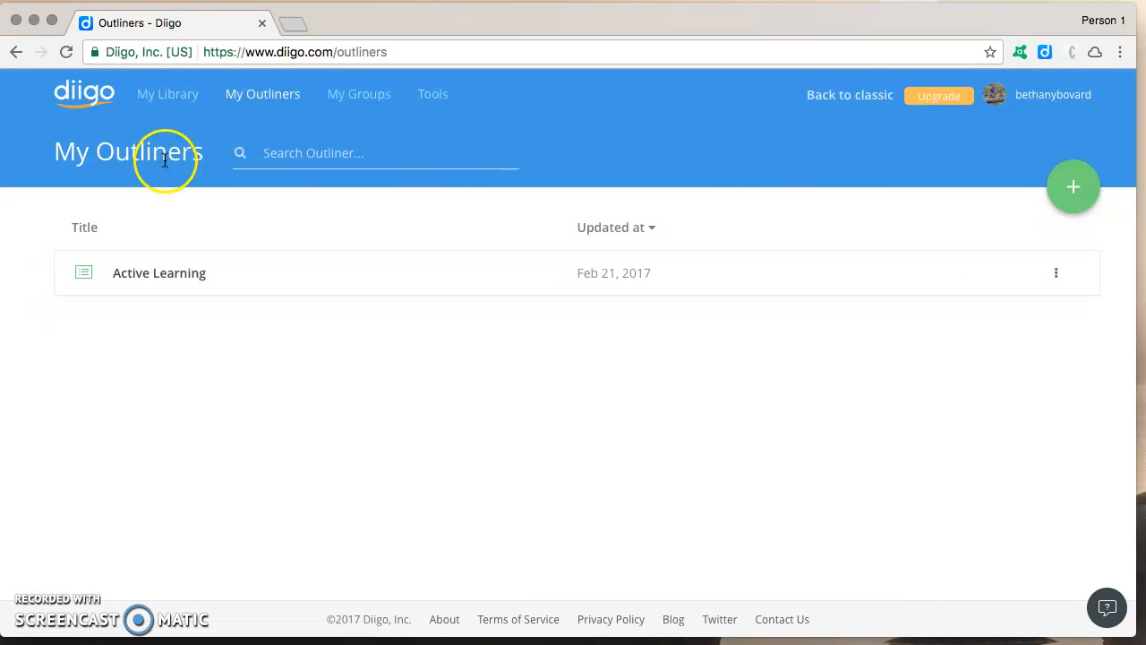
Create a new outliner titled 'Creating MC Quizzes'
click(1072, 186)
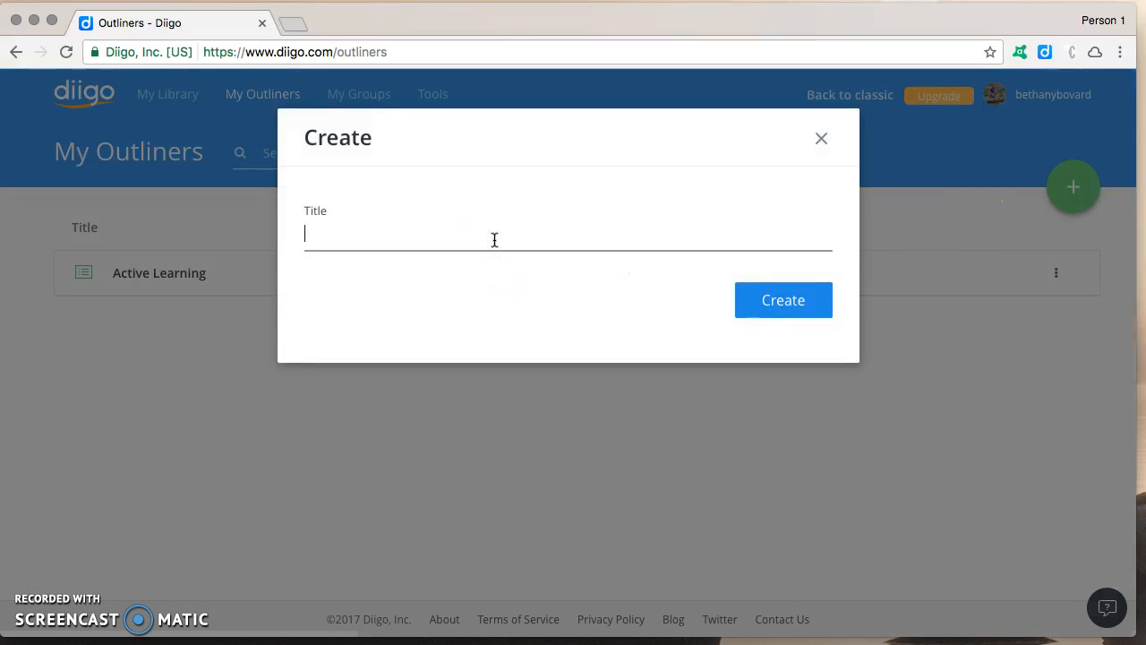
text(Creating)
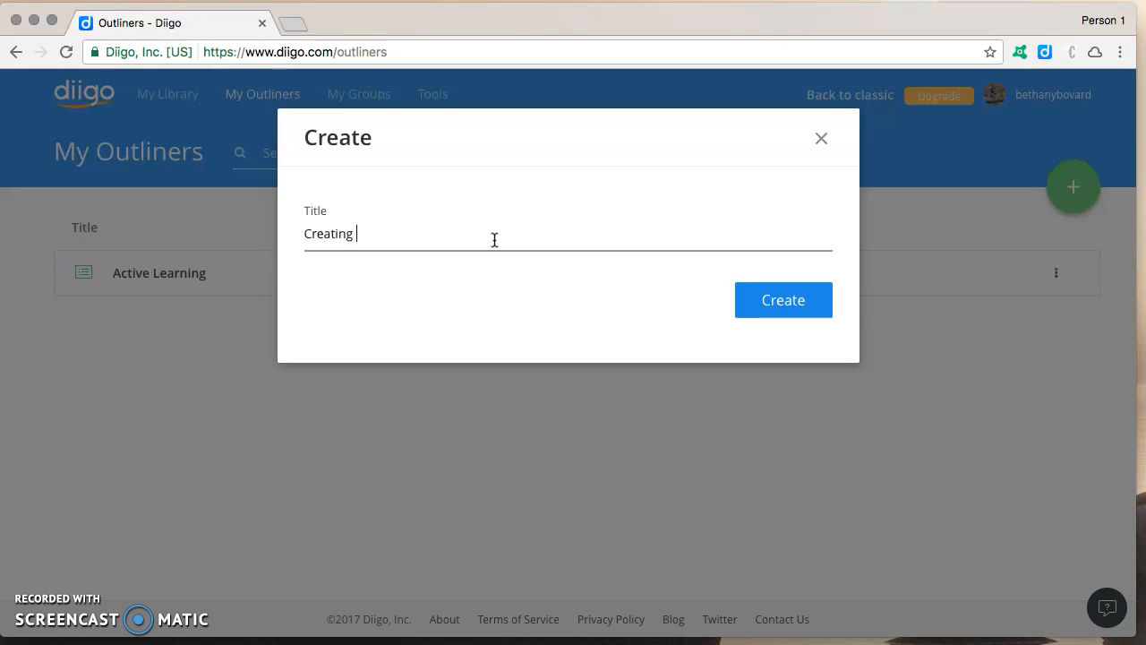
text(MC Quizzes)
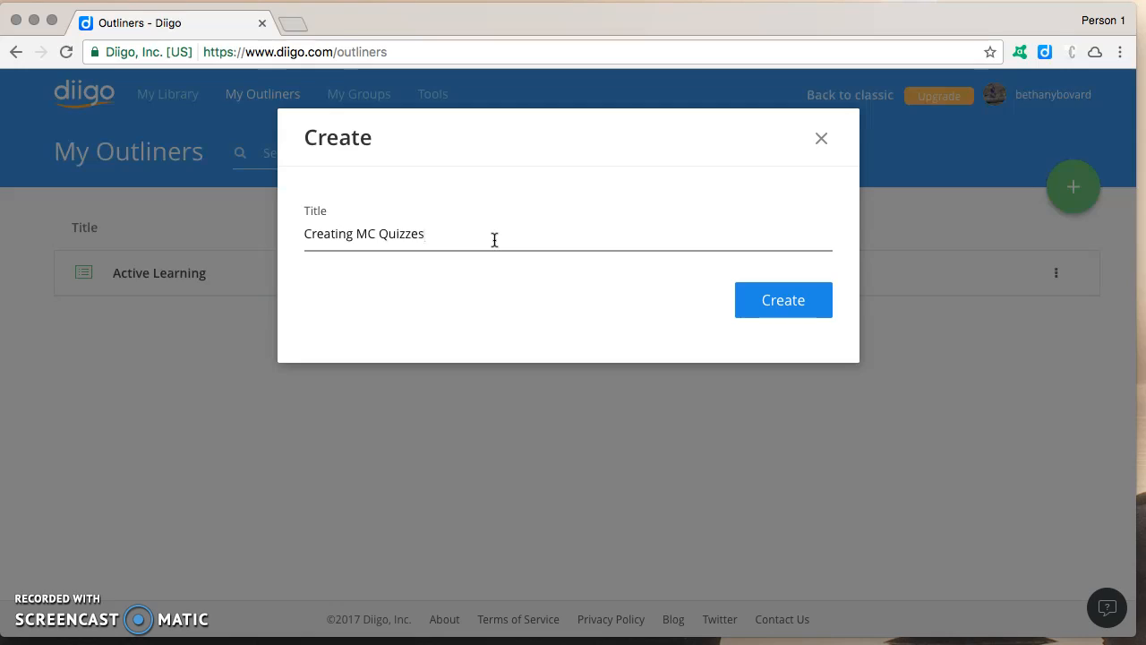
click(782, 299)
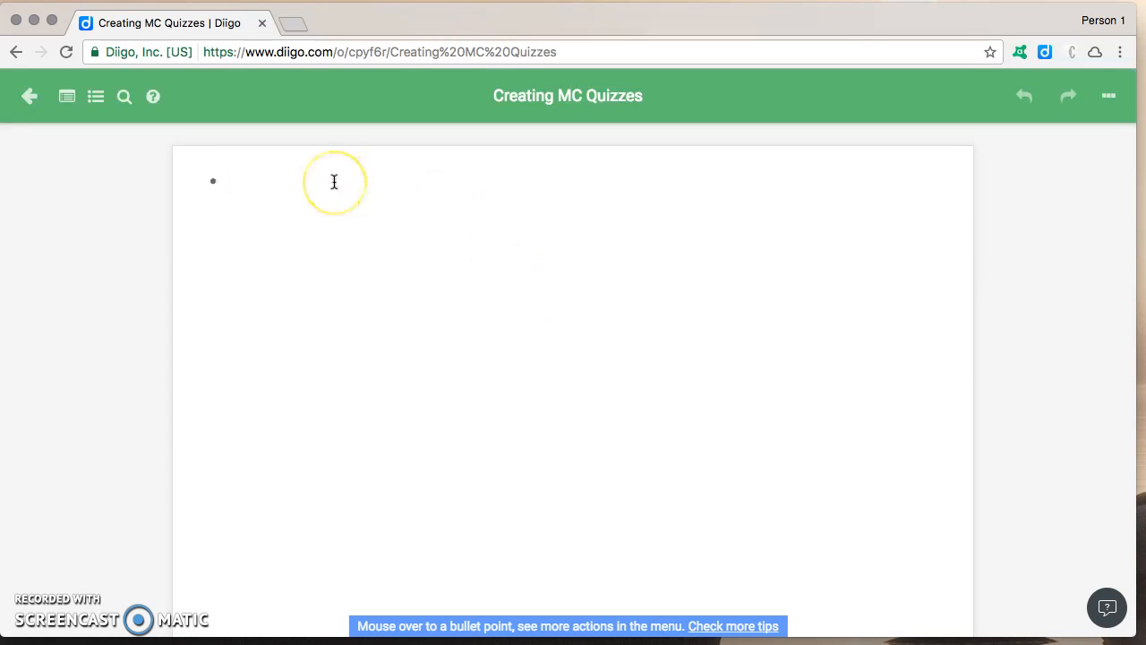
text(lasdjflksdj)
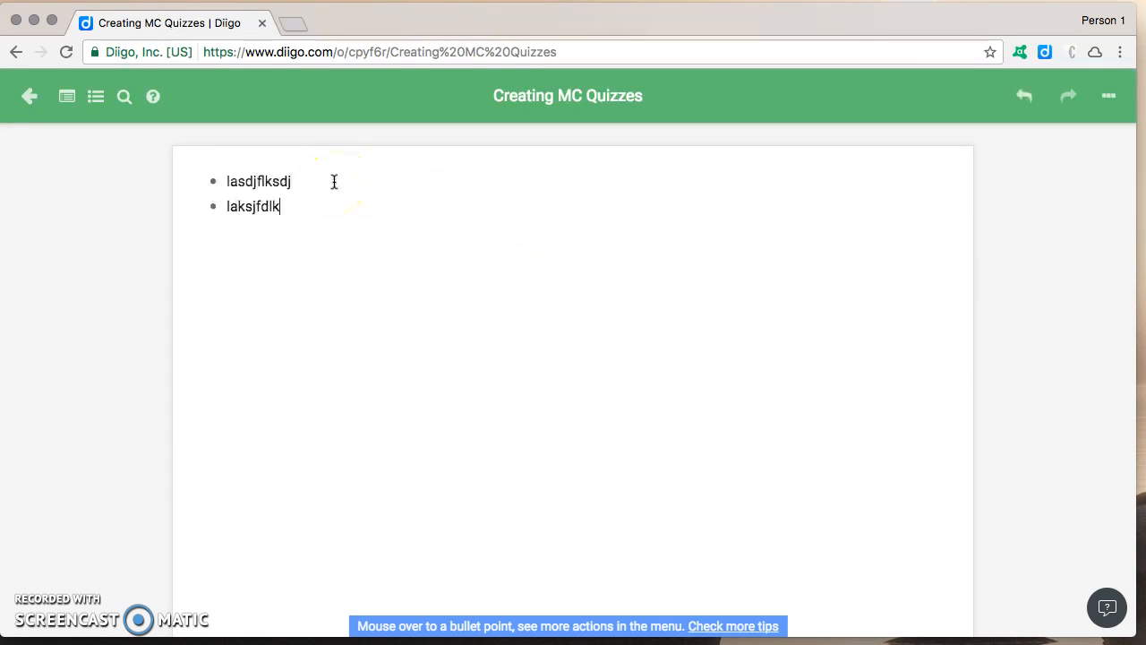
Insert the 37 Great Resources on Instructional Design bookmark and generate a secret share link
click(67, 96)
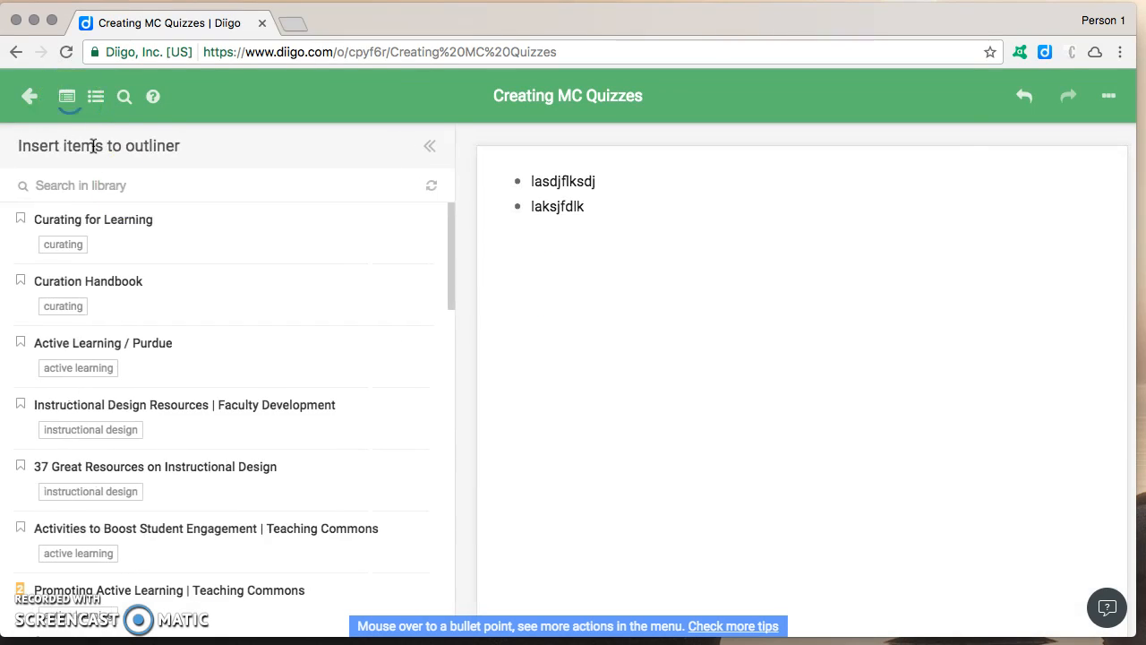
mouse_move(143, 358)
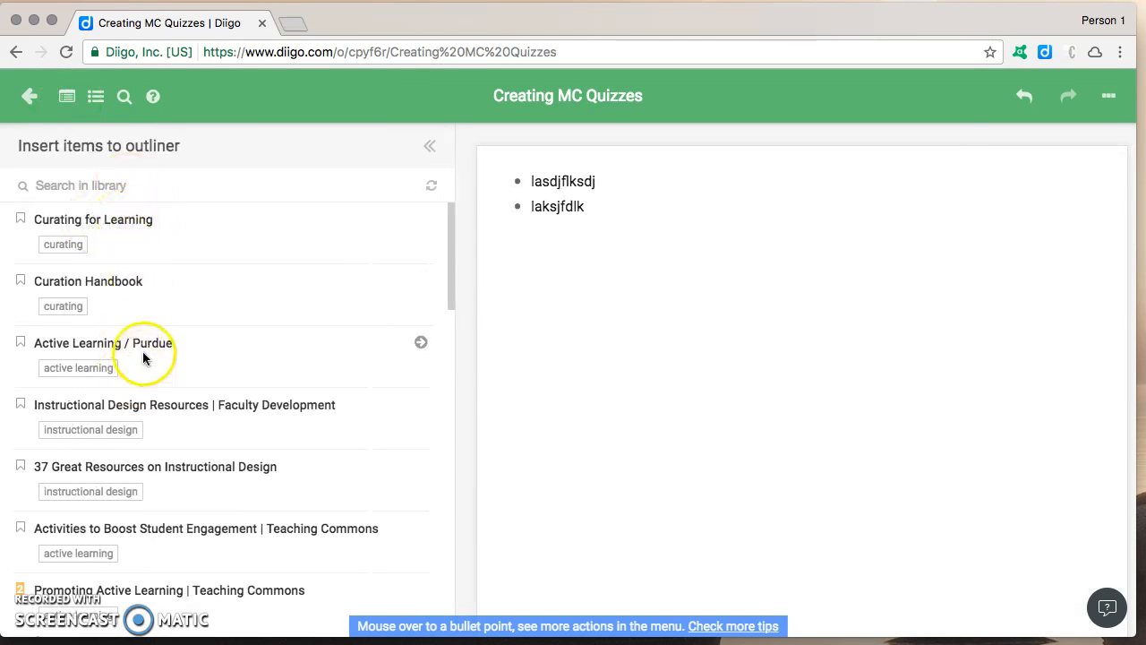
mouse_move(410, 471)
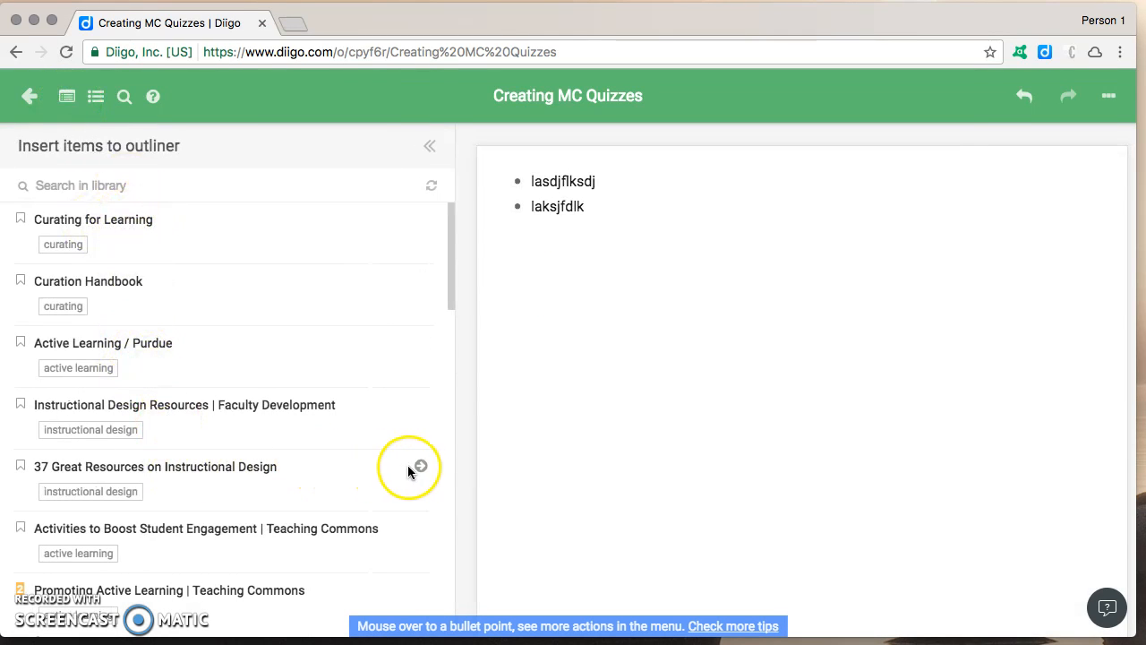
click(420, 464)
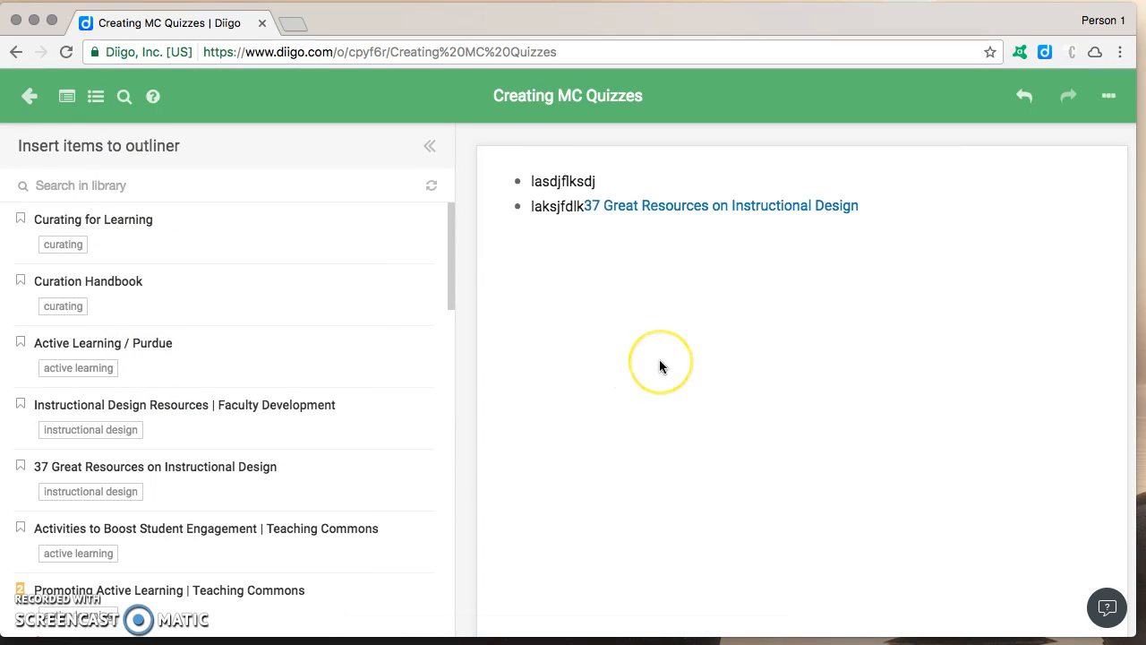
key(enter)
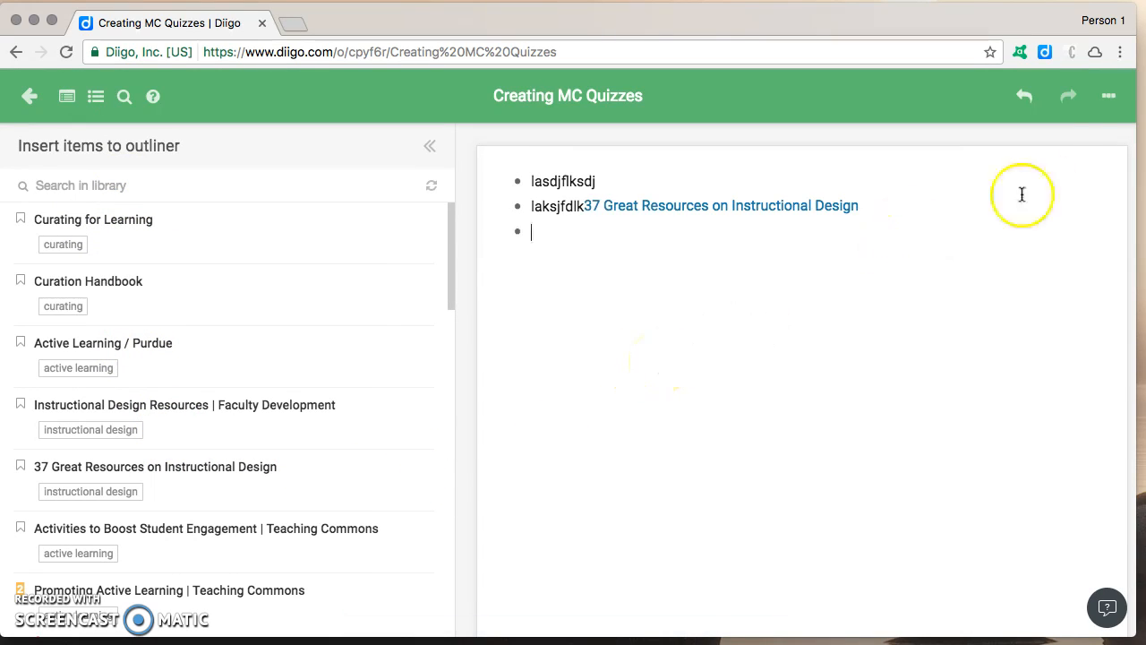
click(1109, 95)
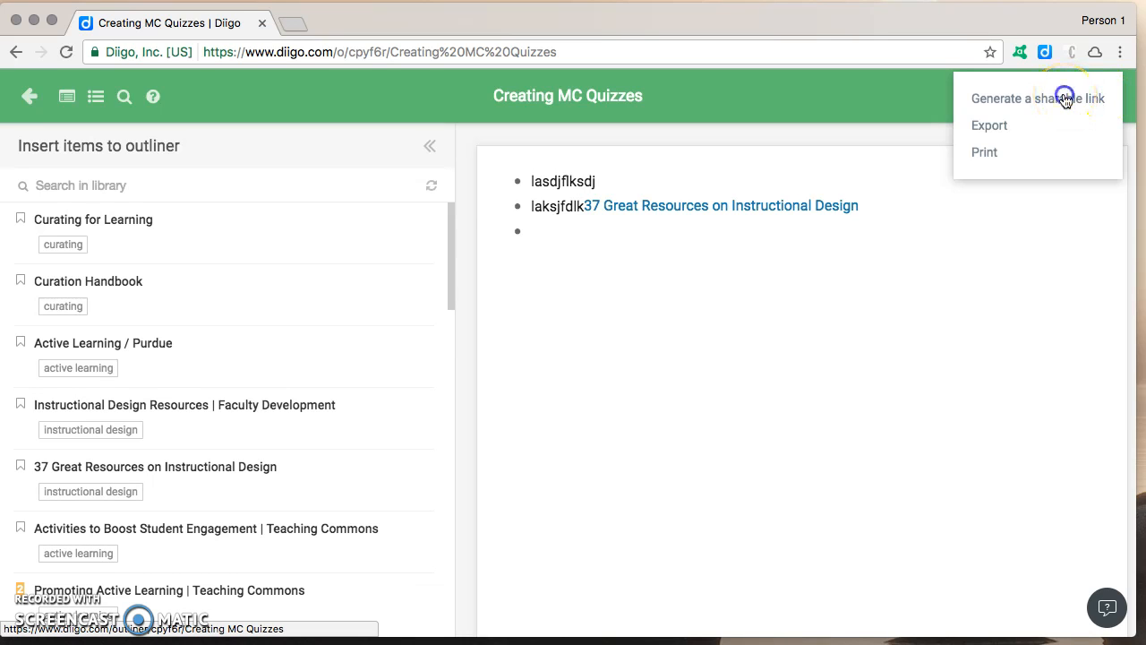
click(1037, 98)
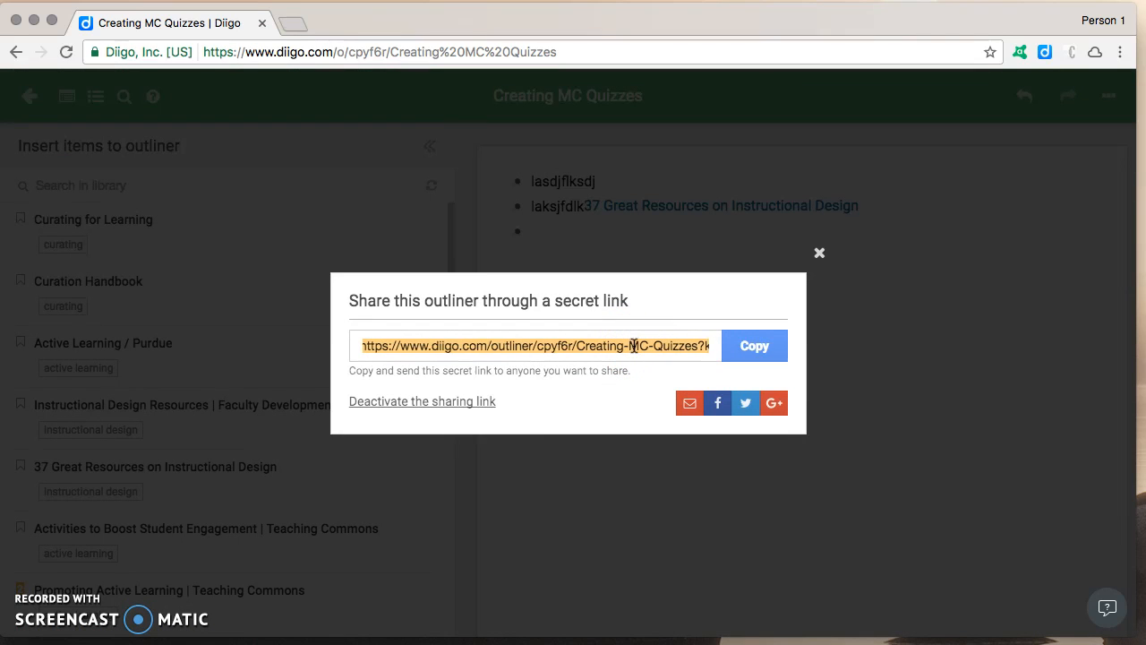
click(818, 252)
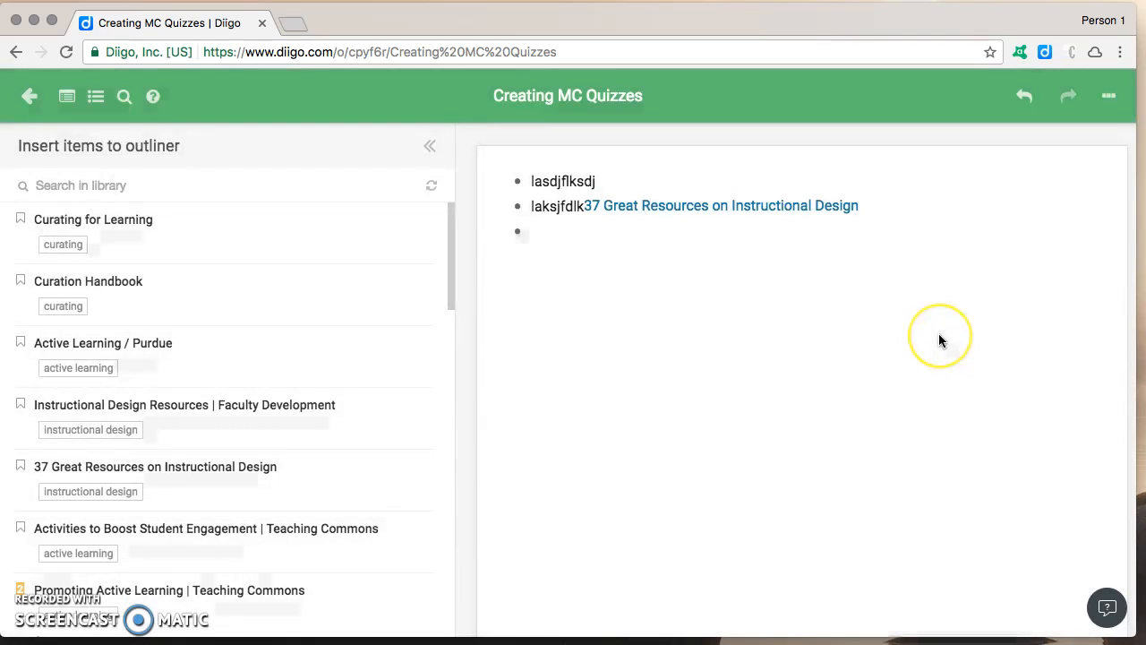